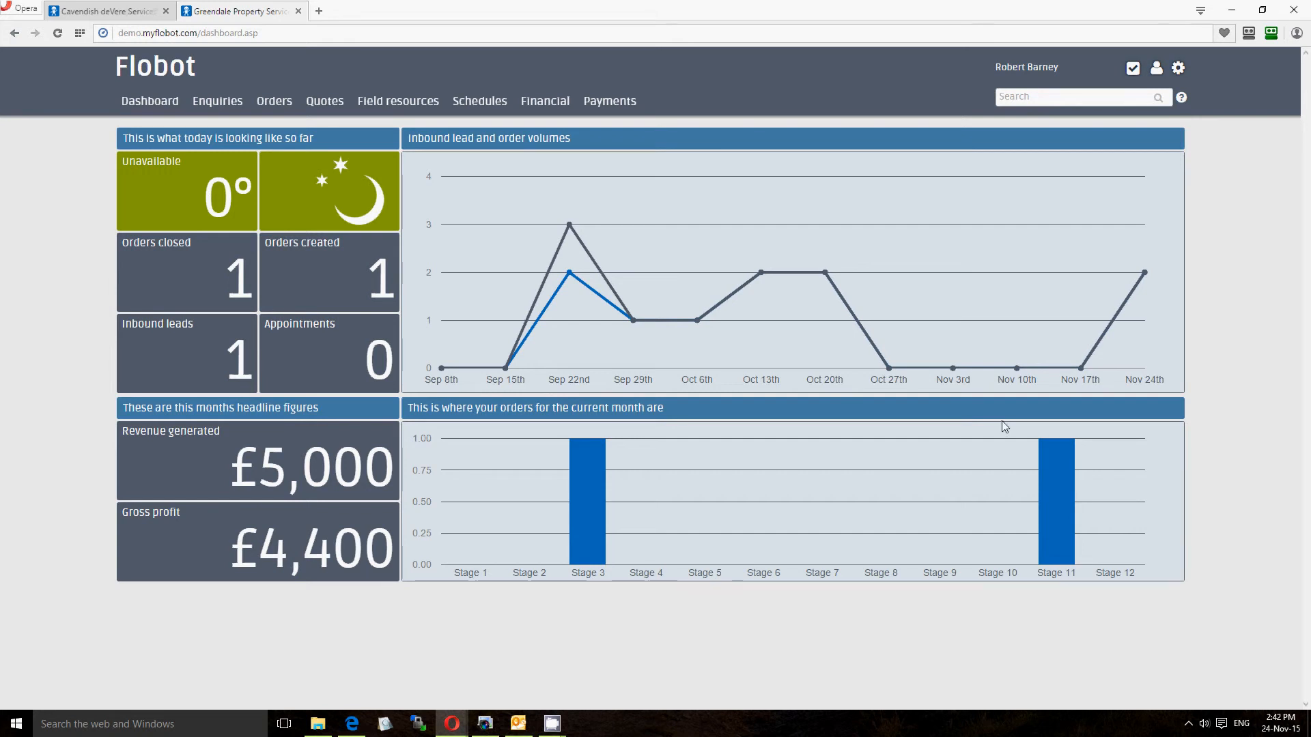
mouse_move(1229, 357)
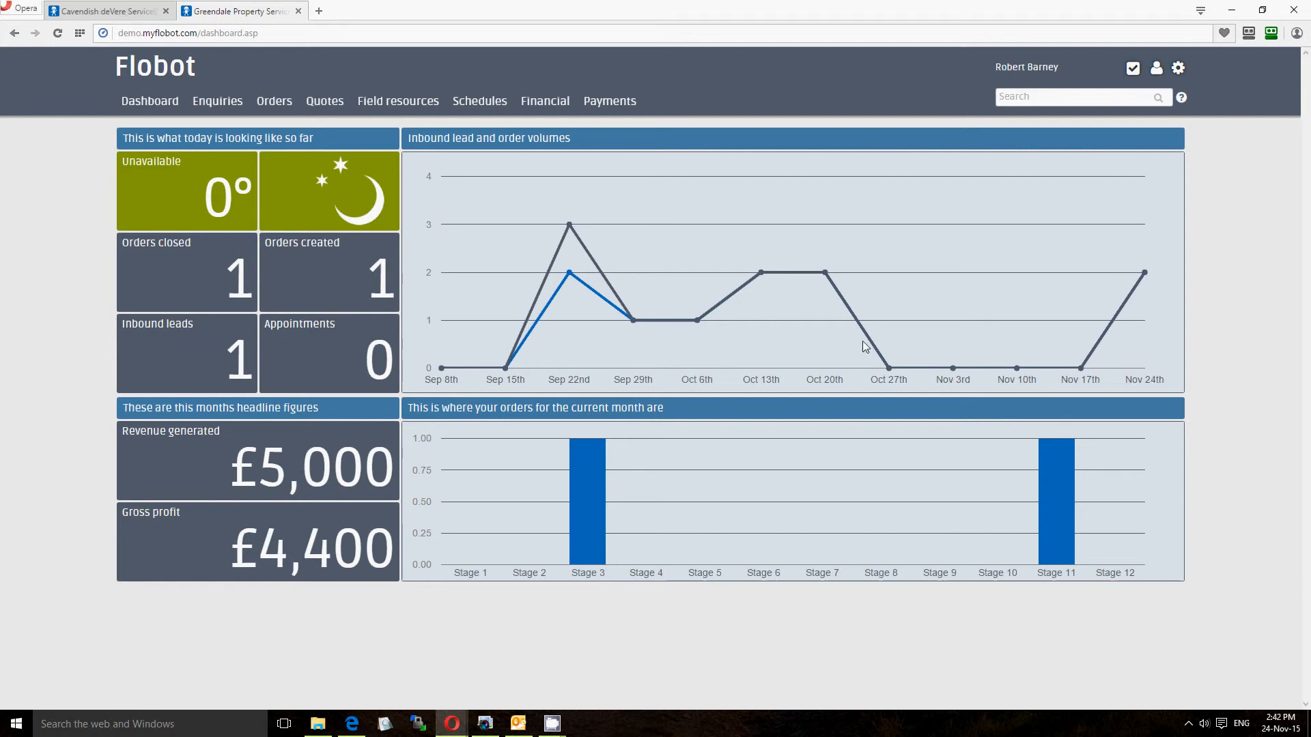
Step: Go from the dashboard to the company Settings via the gear menu
click(1177, 69)
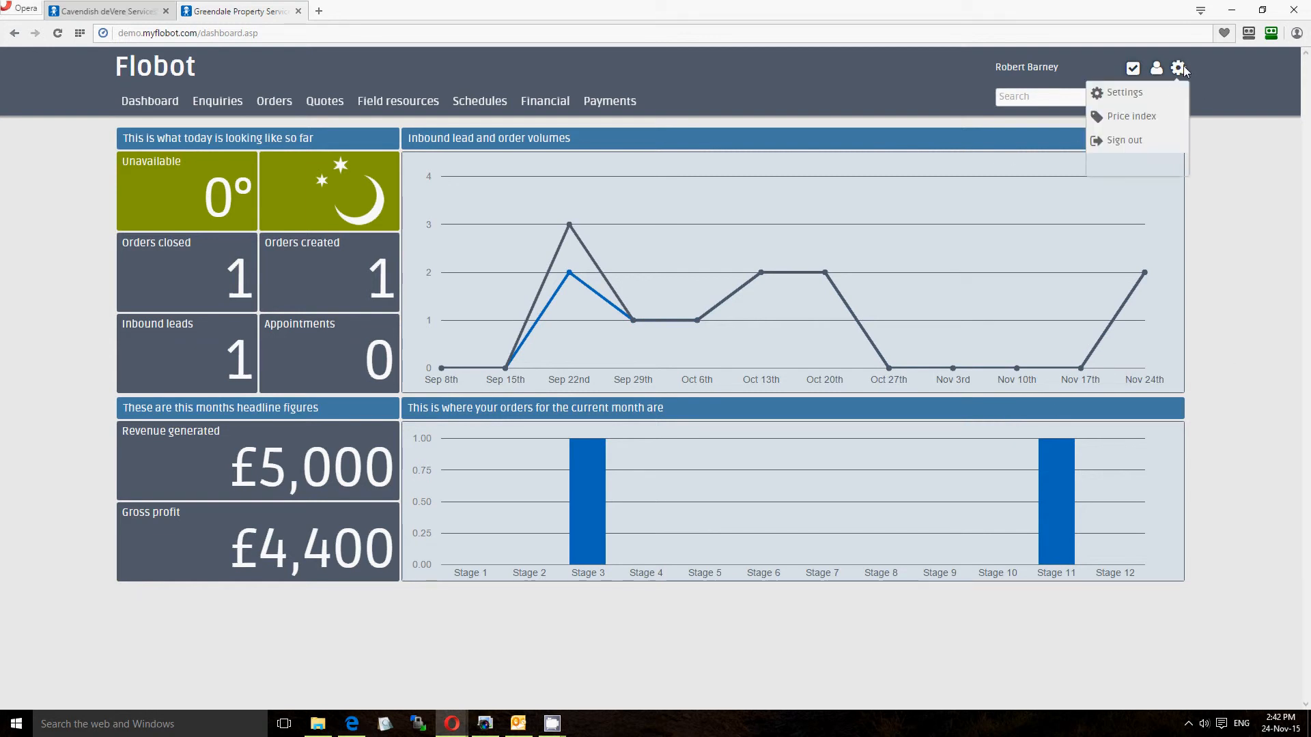
click(1125, 93)
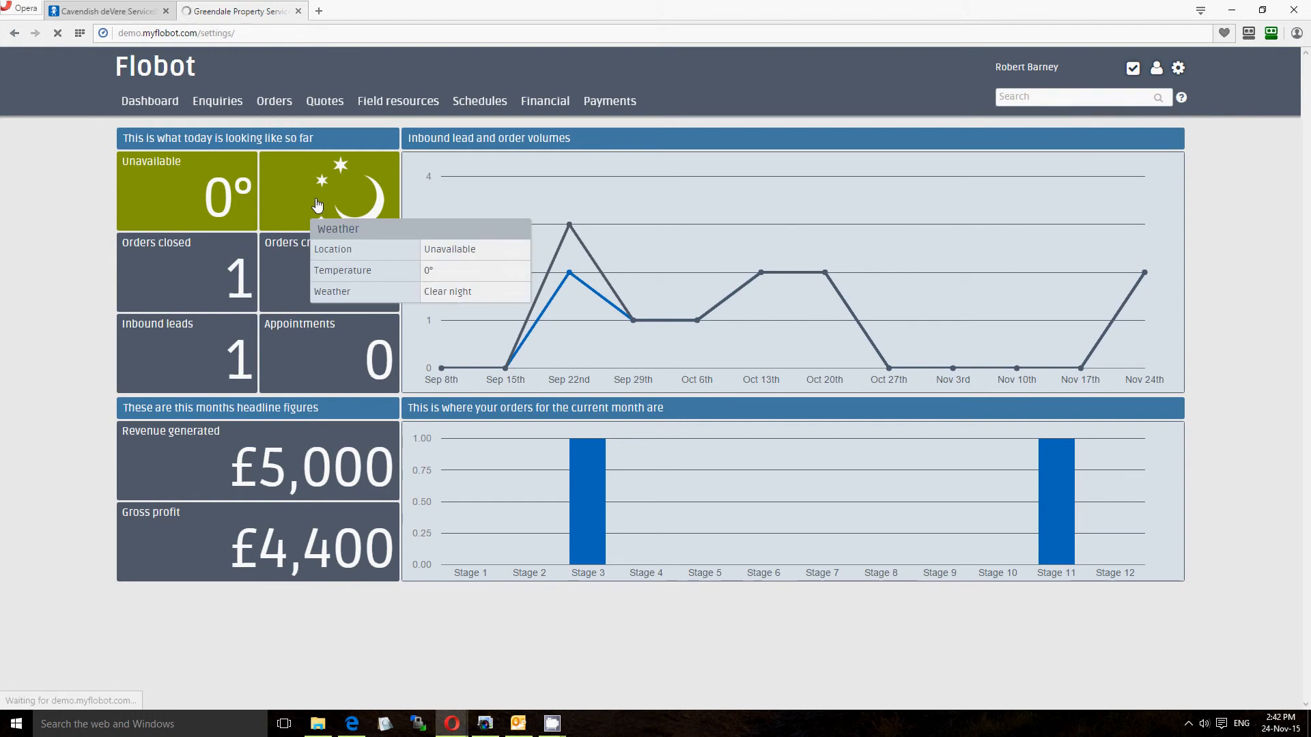
Step: Show the Manage departments list in the Settings sidebar
click(1177, 68)
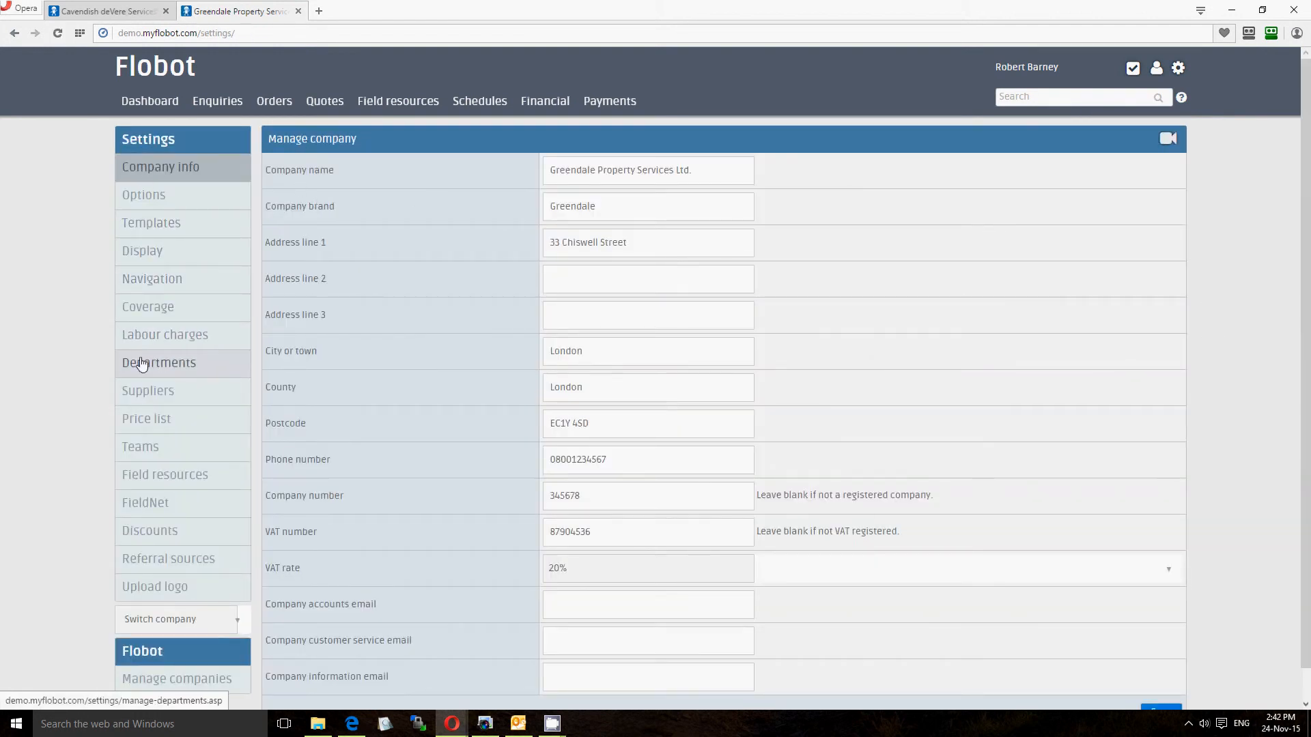
click(158, 363)
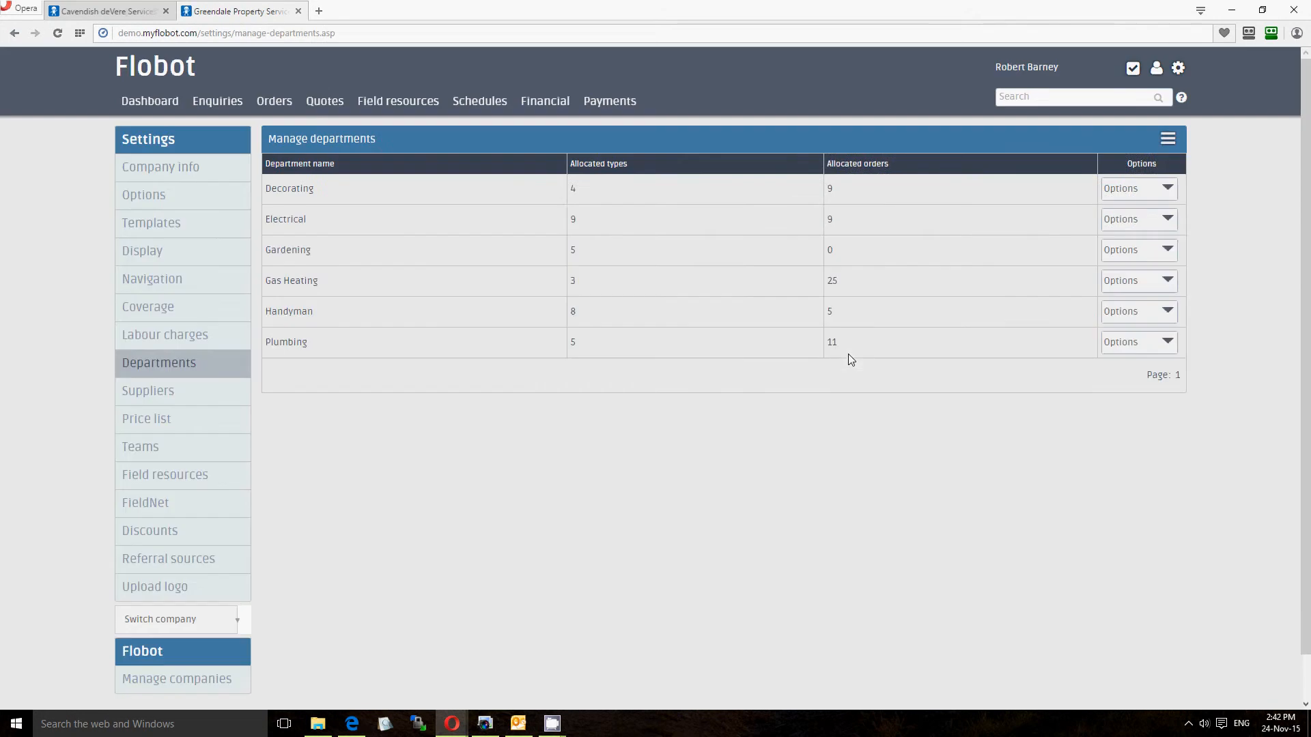
mouse_move(304, 231)
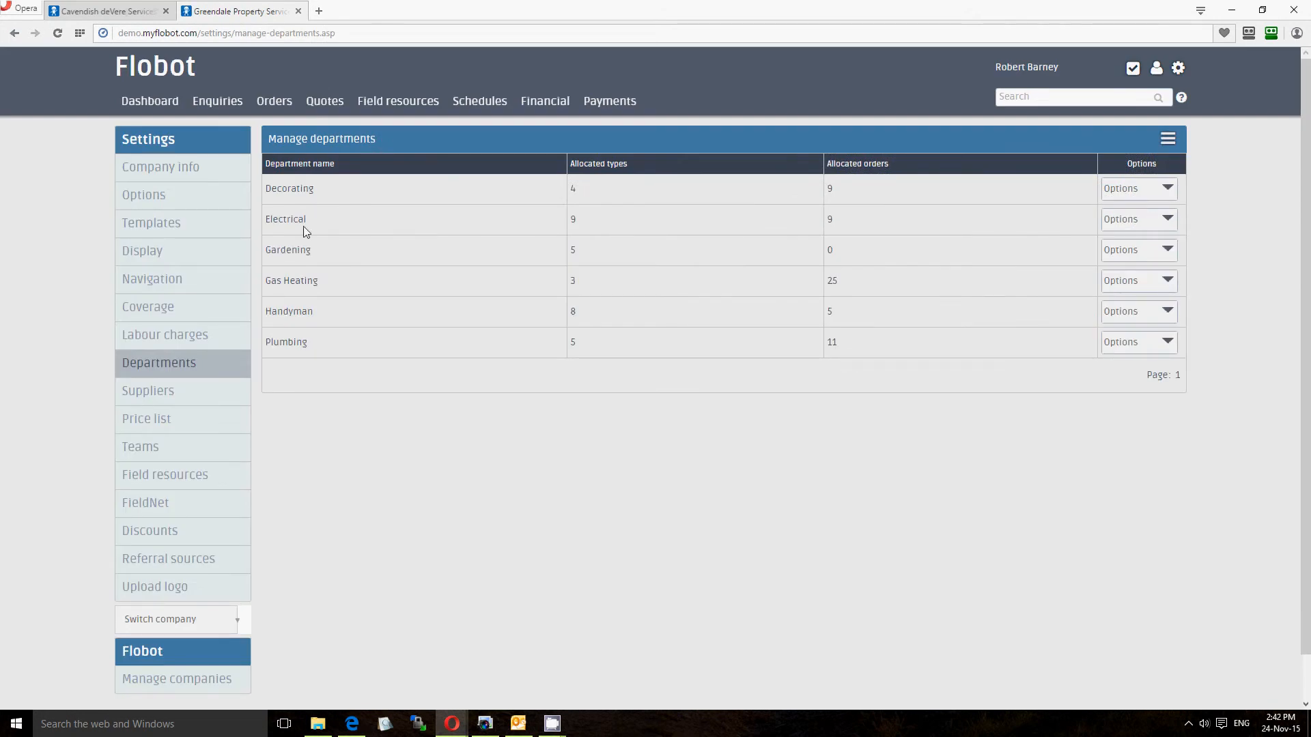
mouse_move(310, 347)
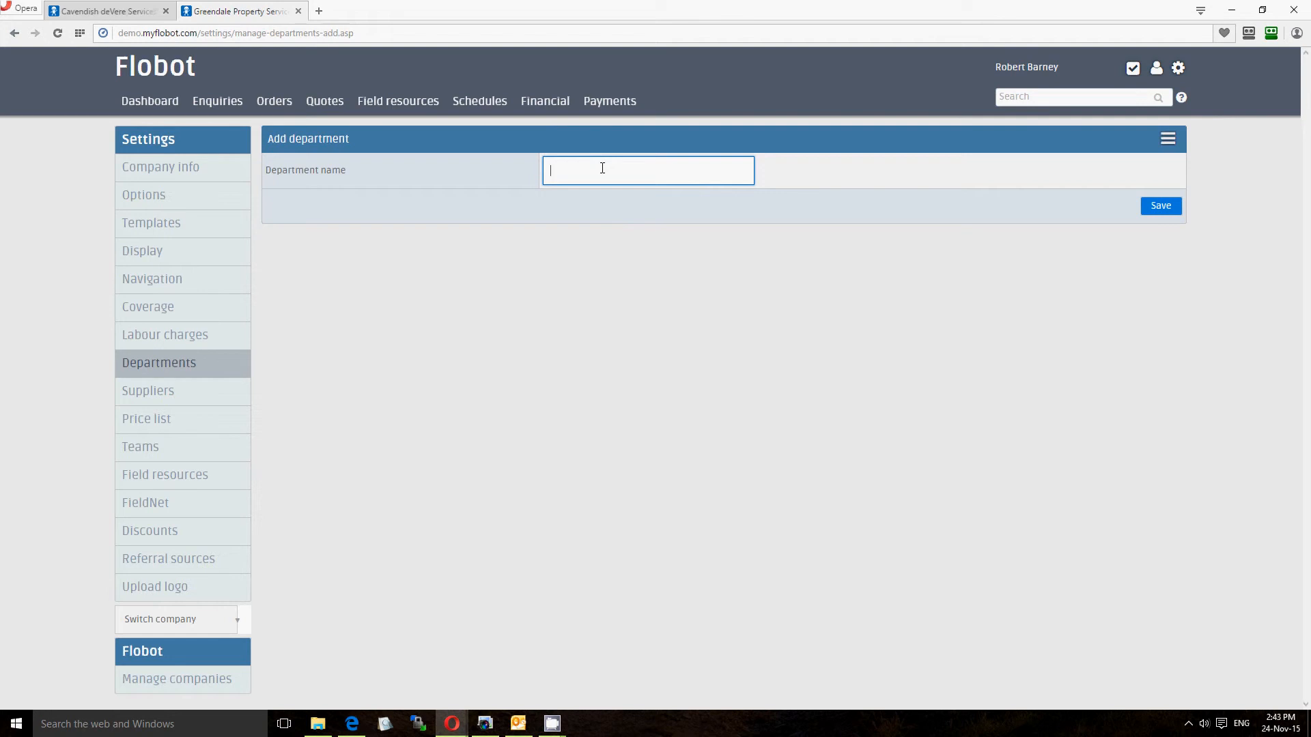
Step: Add a department named Cleaning, save it and dismiss the success banner
text(Cleaning)
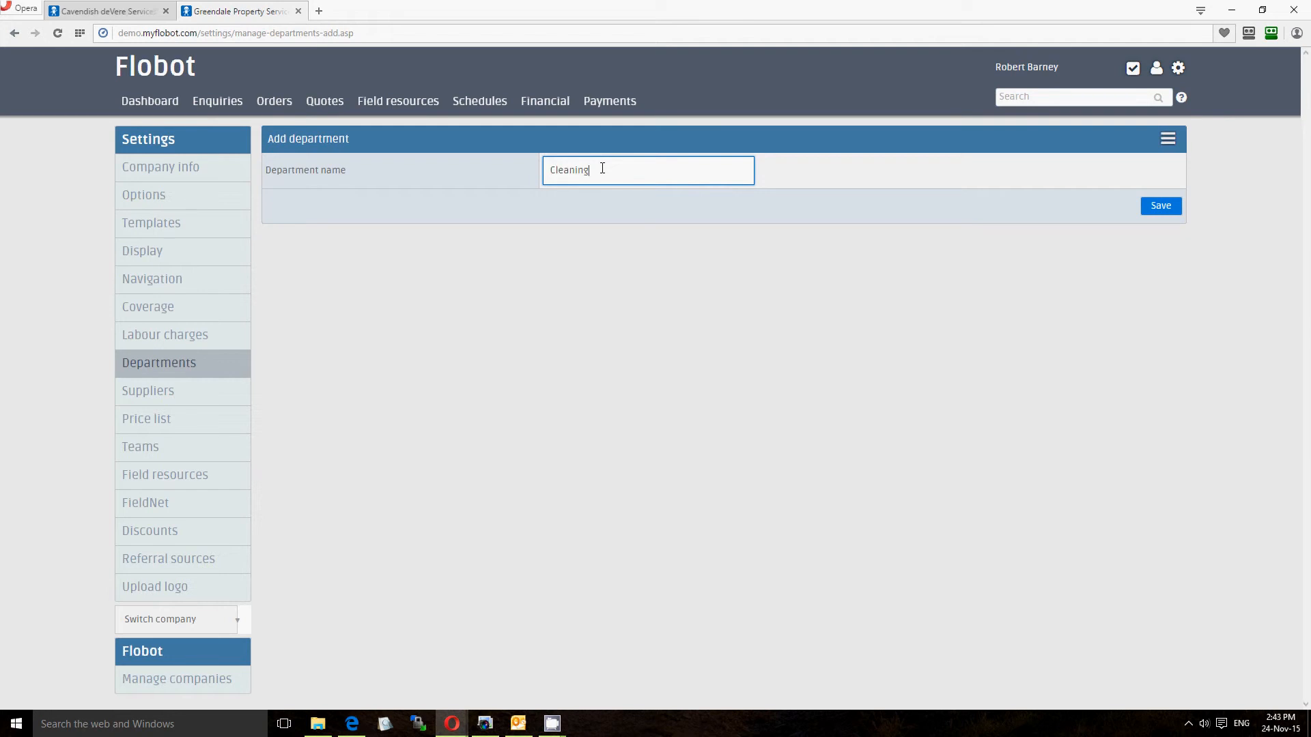
click(1160, 205)
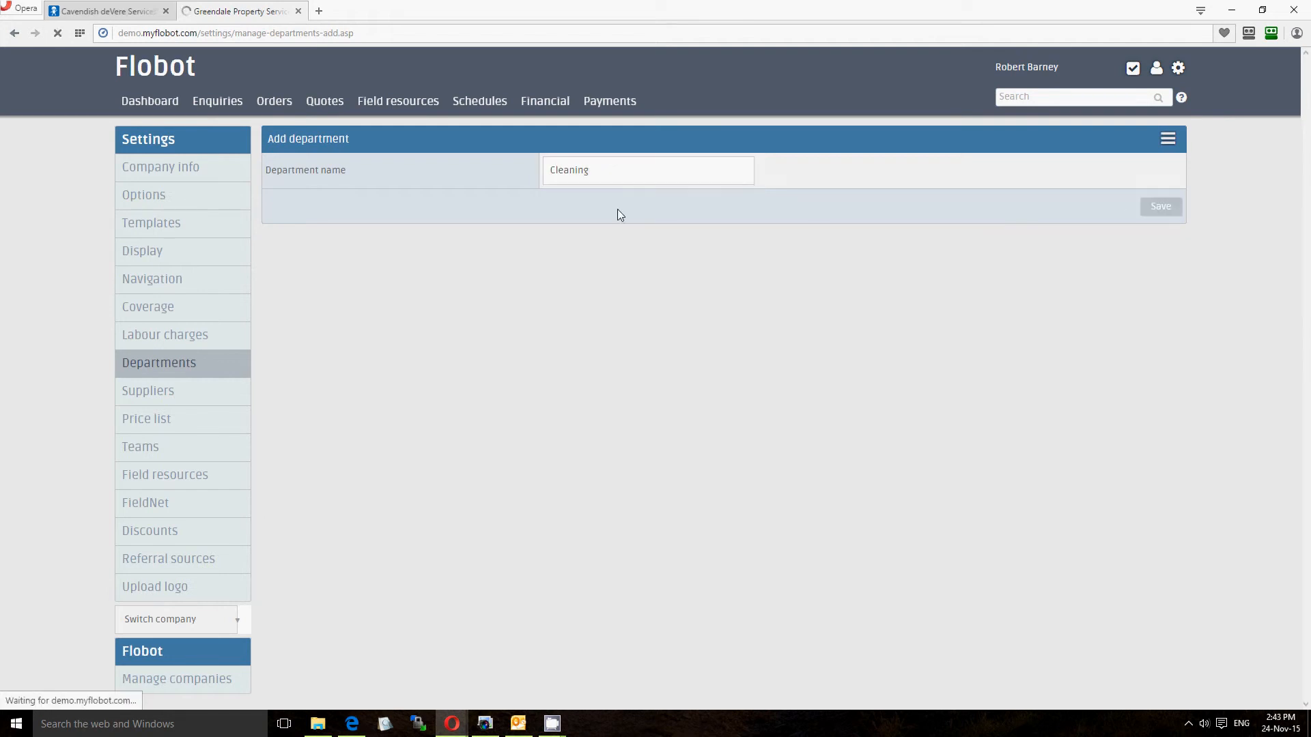
click(1160, 205)
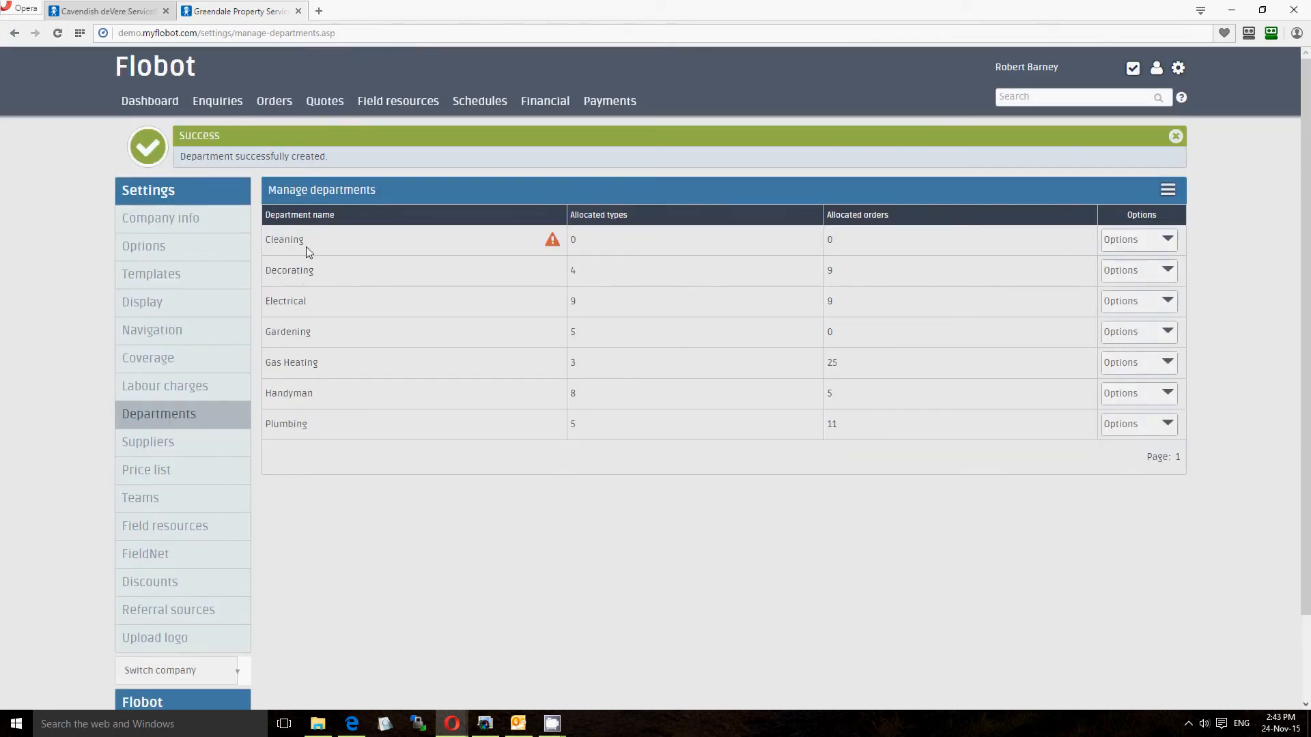
click(1174, 136)
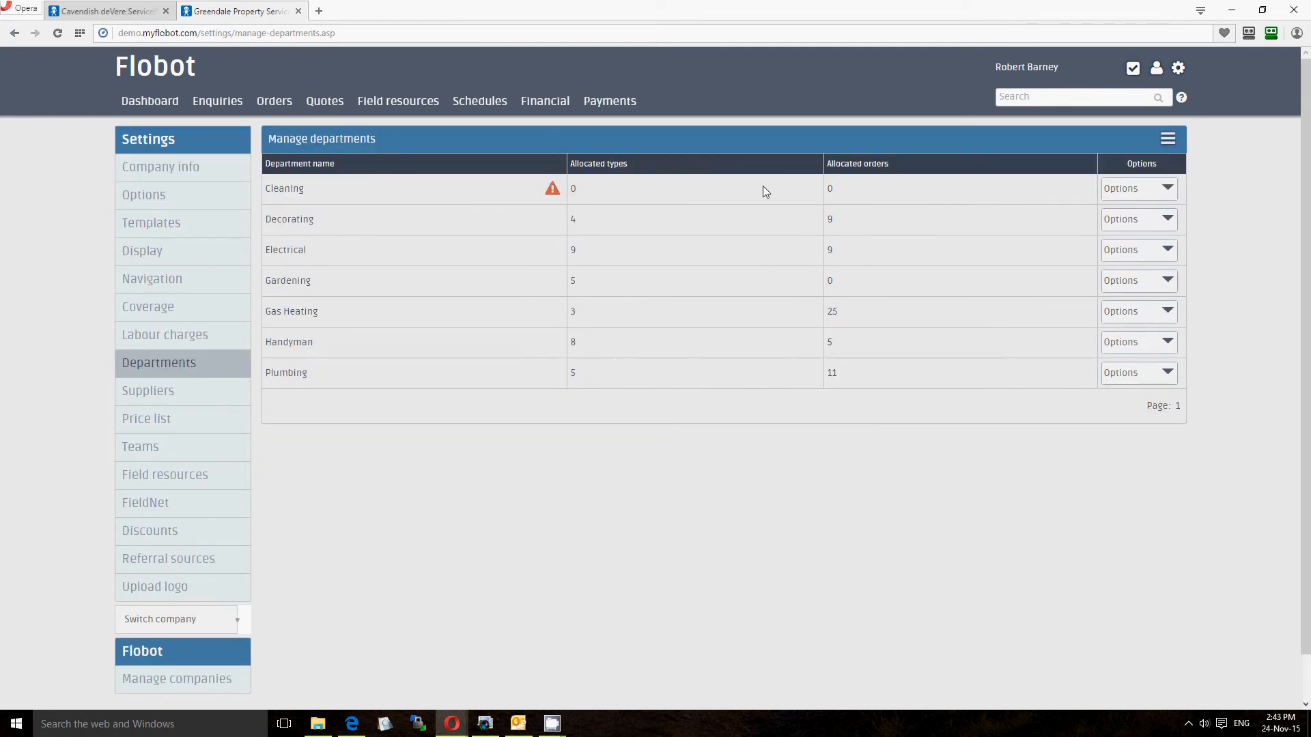
mouse_move(1154, 194)
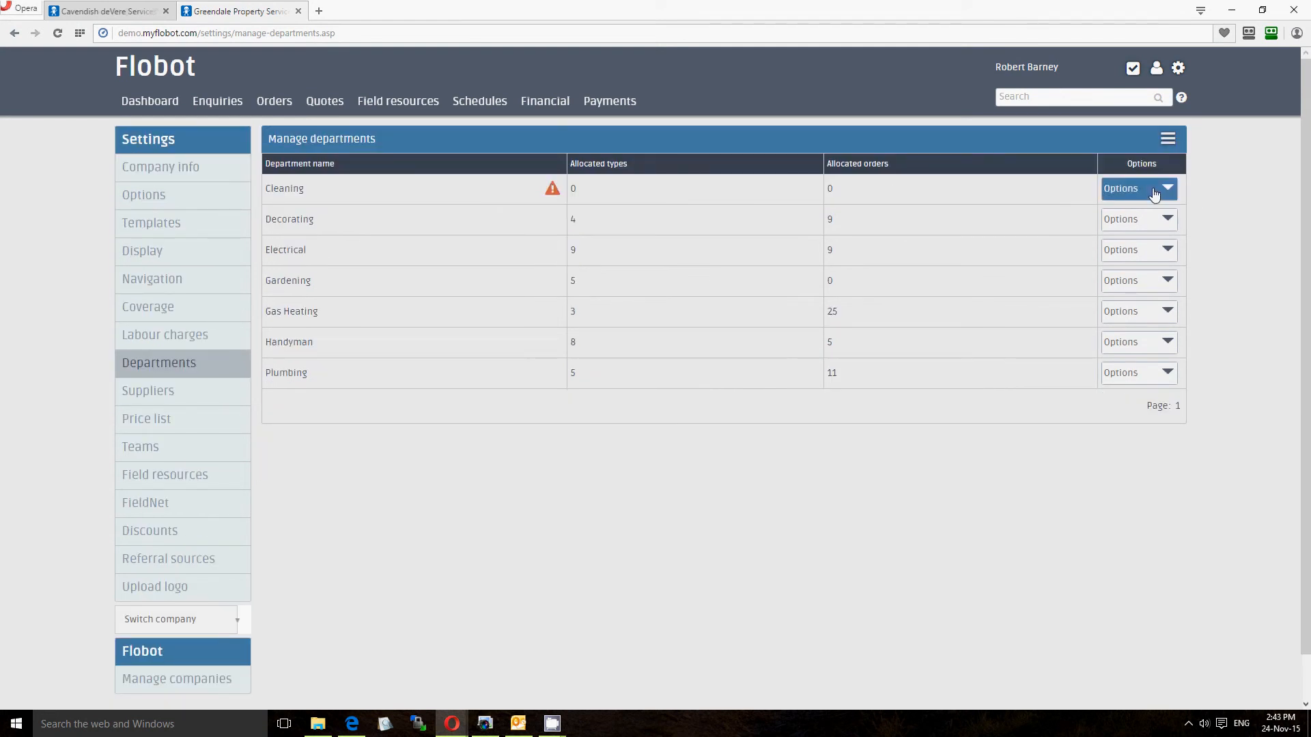
Step: View the Cleaning department's Types page from its Options menu
click(1139, 189)
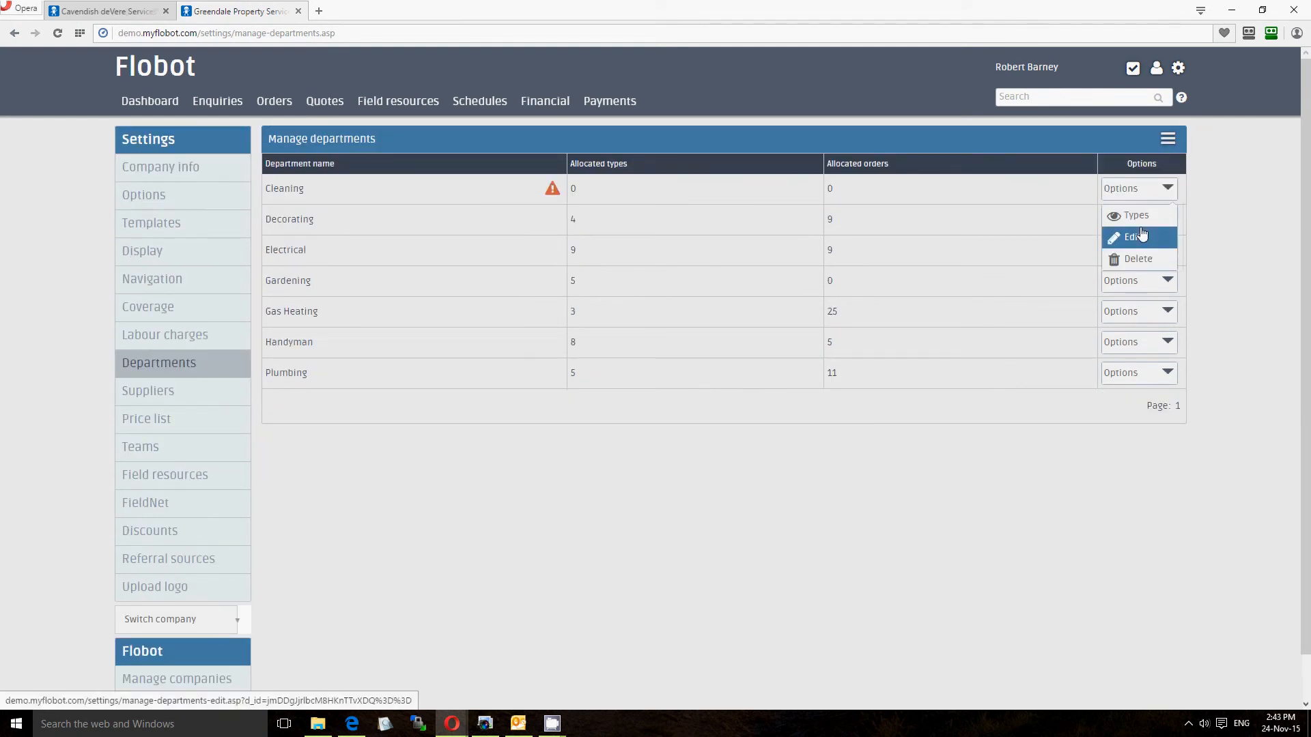
mouse_move(1154, 221)
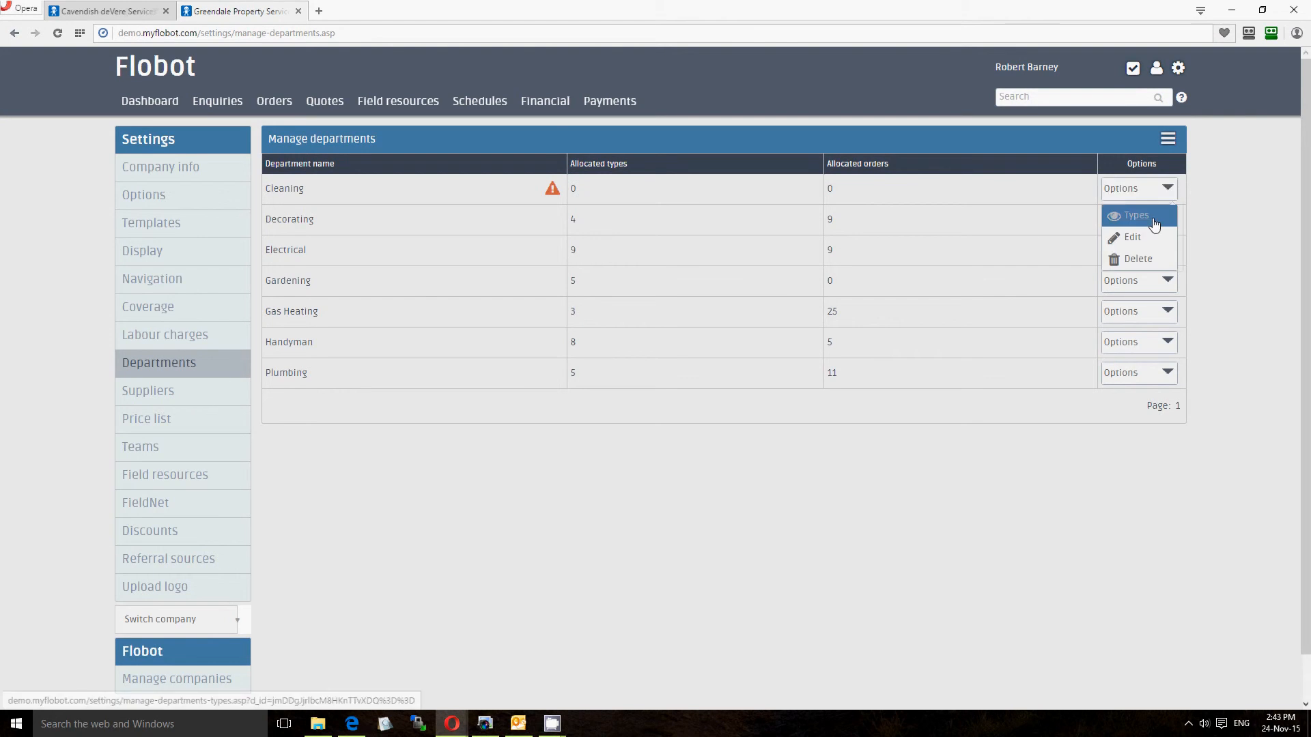
click(1136, 216)
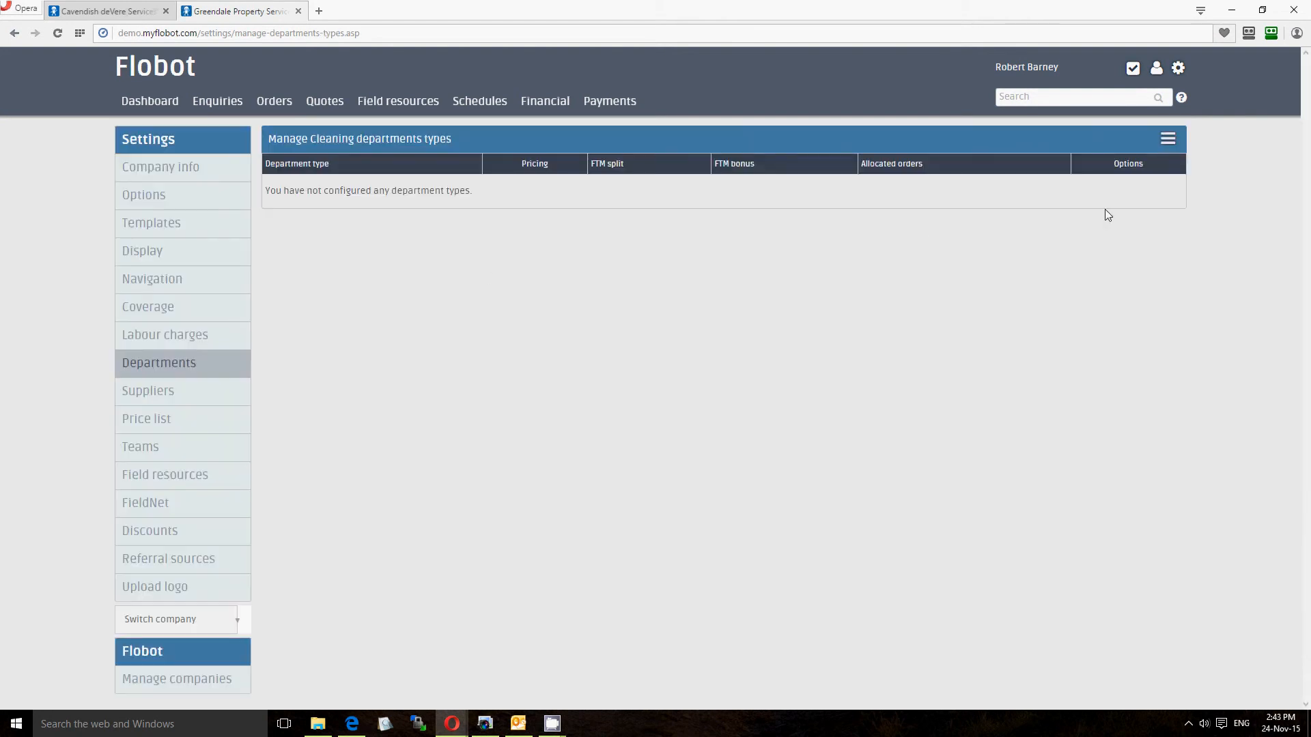
click(1167, 138)
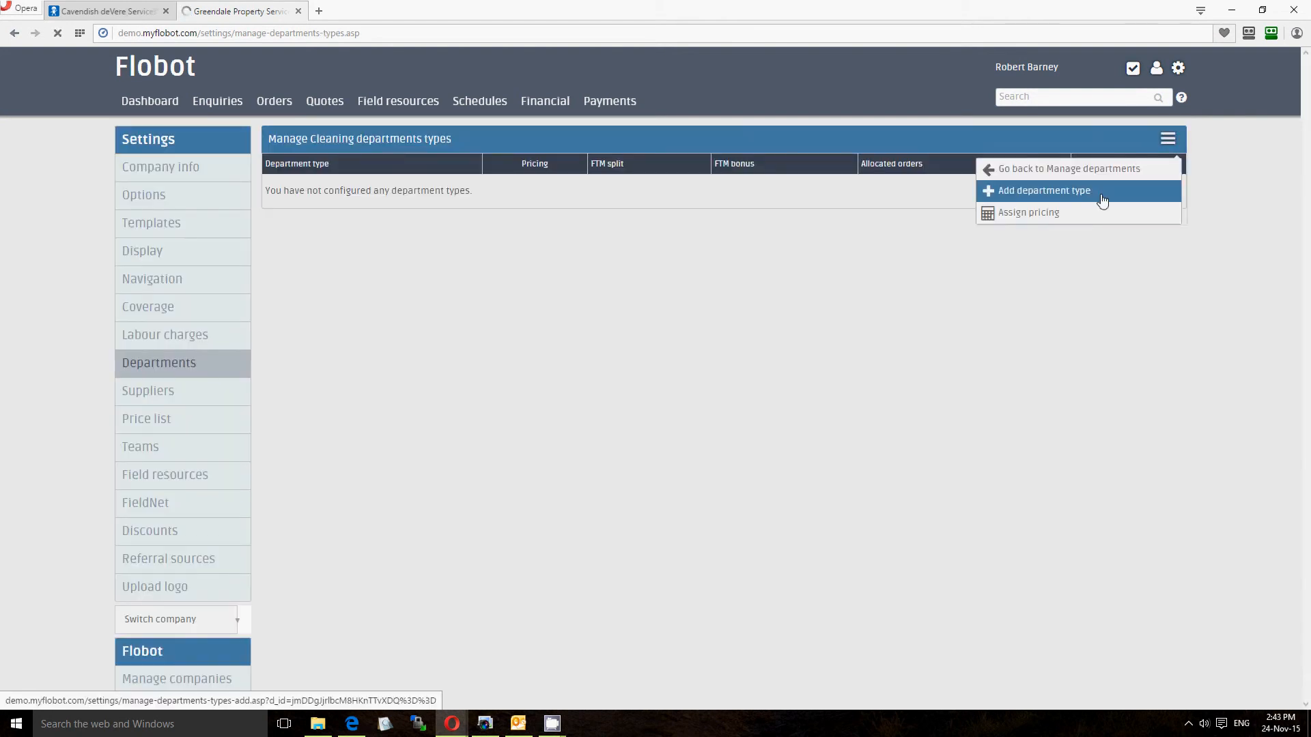
Step: Begin a Cleaning type named Domestic Cleaning with All Prices pricing
click(1043, 190)
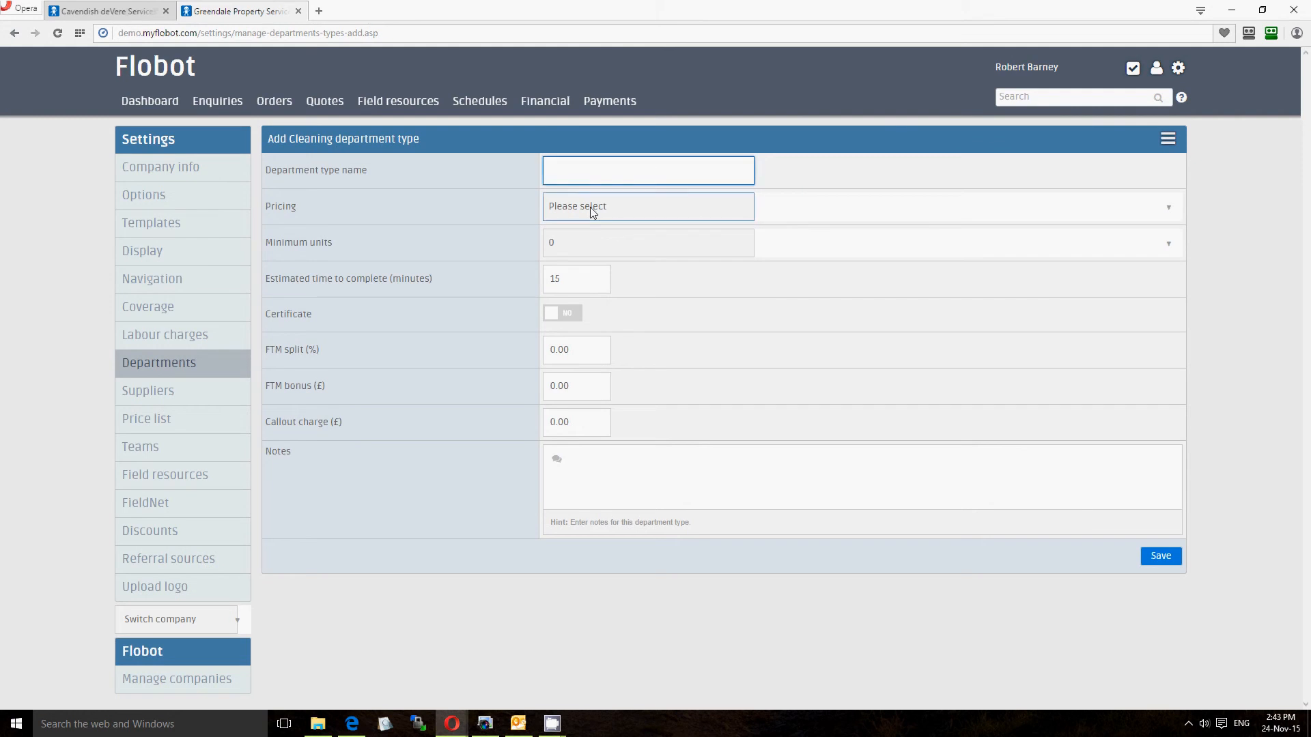
text(Domestic)
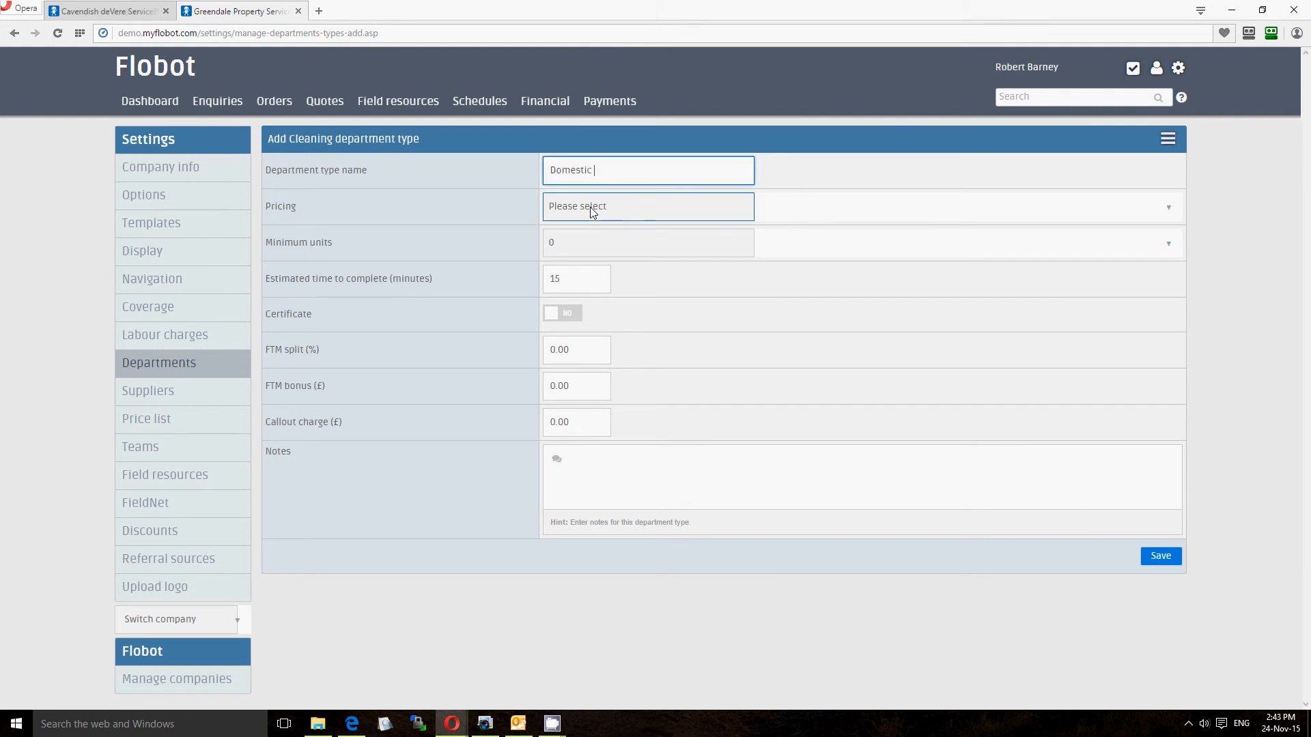
text(Cleaning)
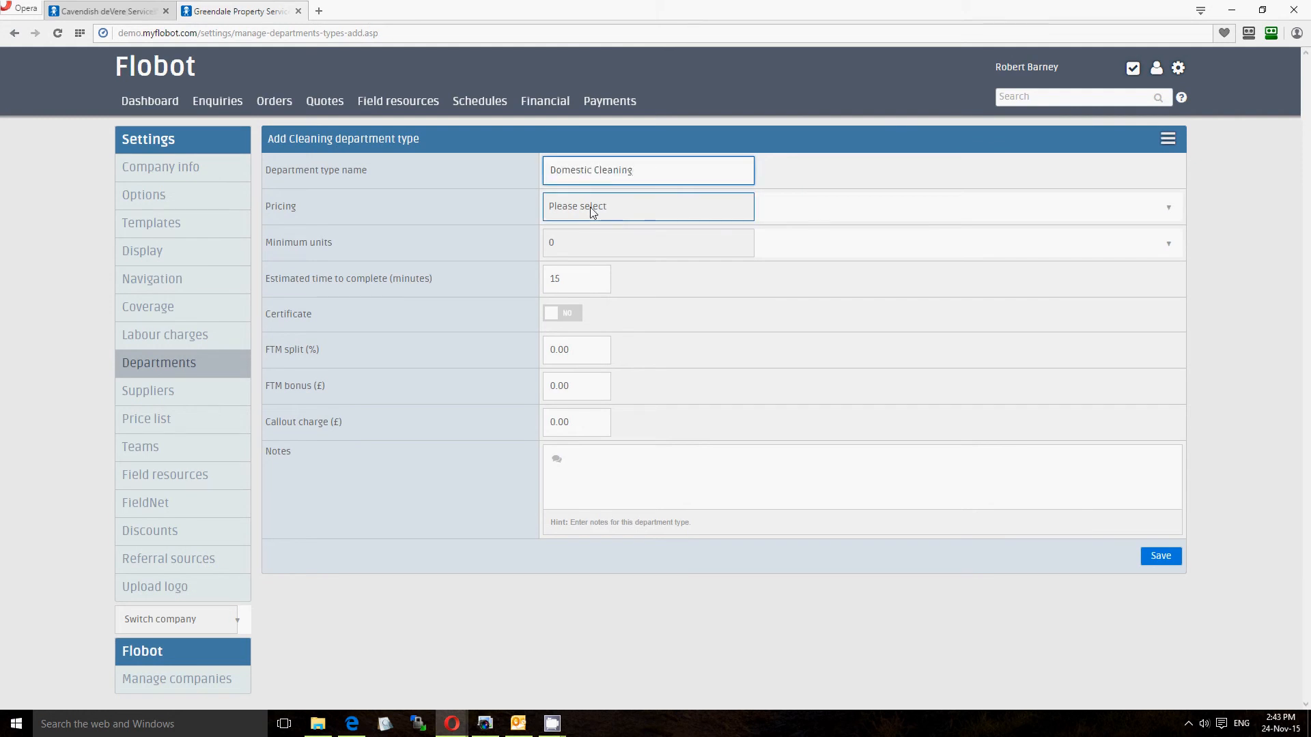
click(647, 206)
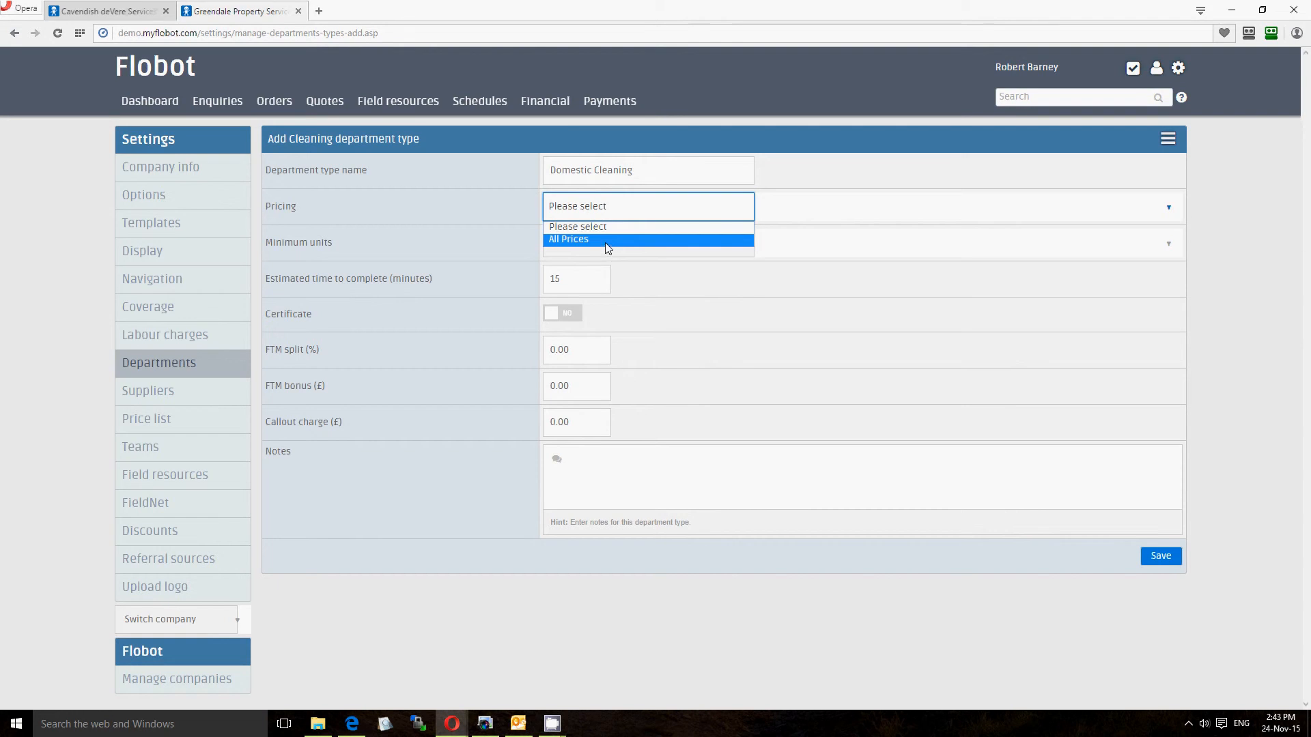
click(568, 239)
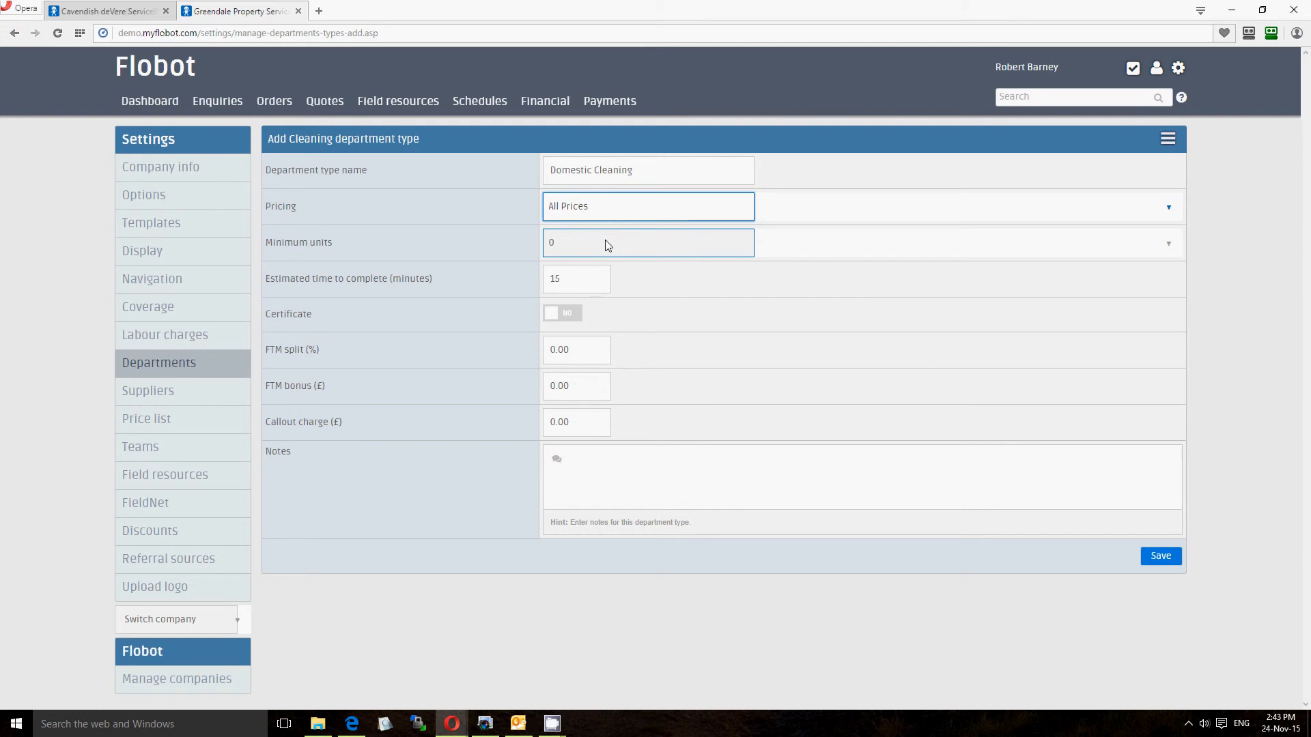
Step: Set minimum units to 4, review FTM split, notes and callout charge, then save Domestic Cleaning
click(647, 243)
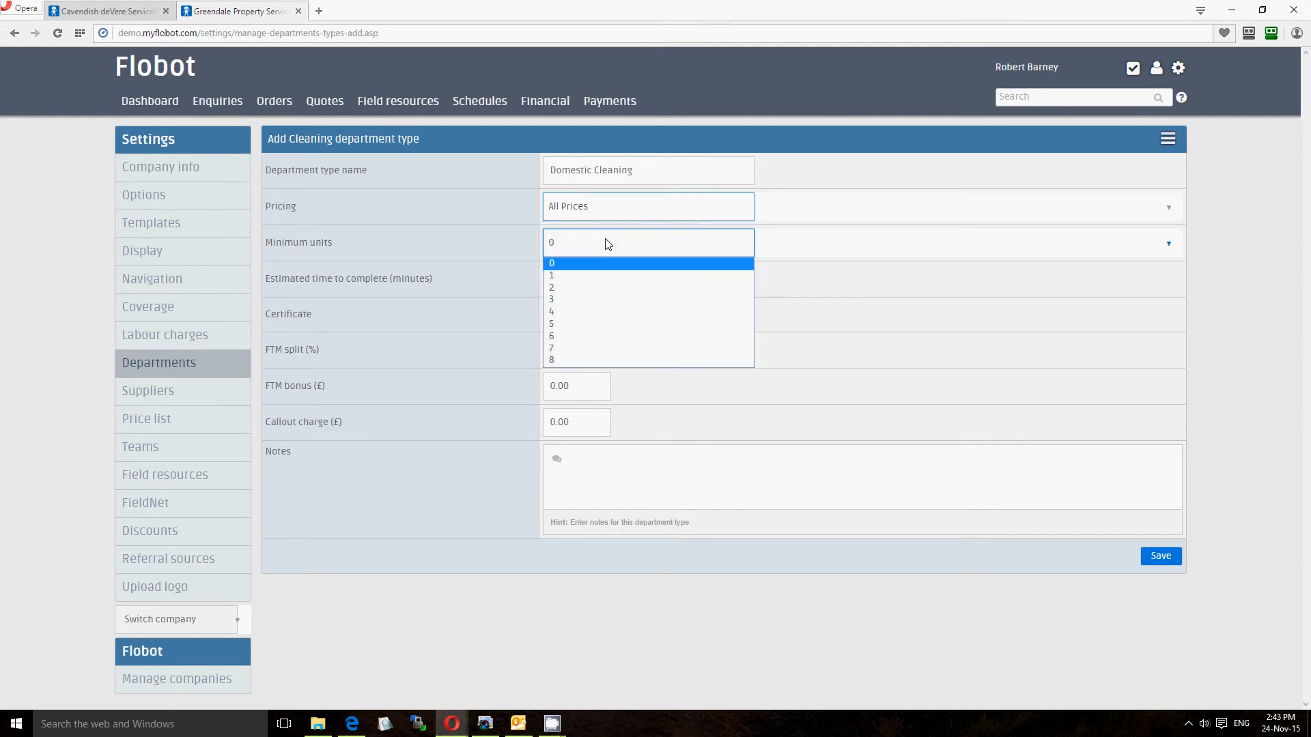
click(551, 312)
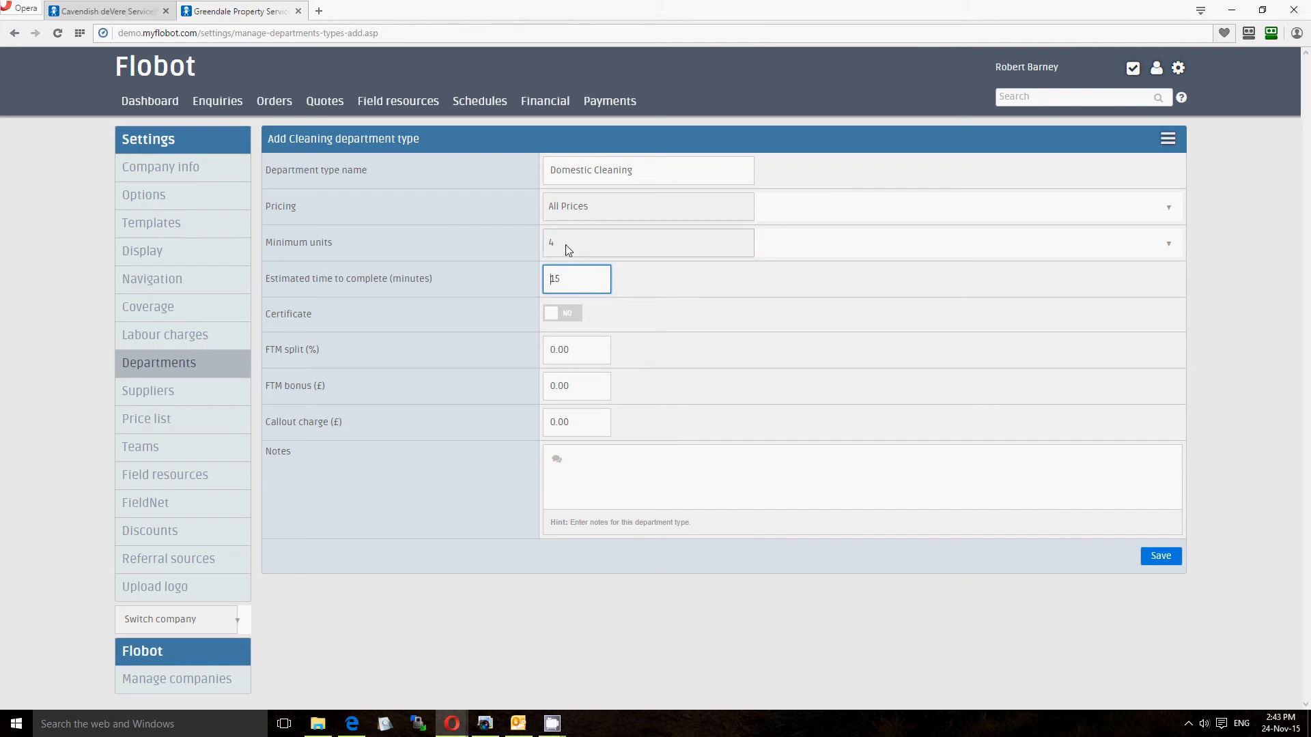
mouse_move(554, 315)
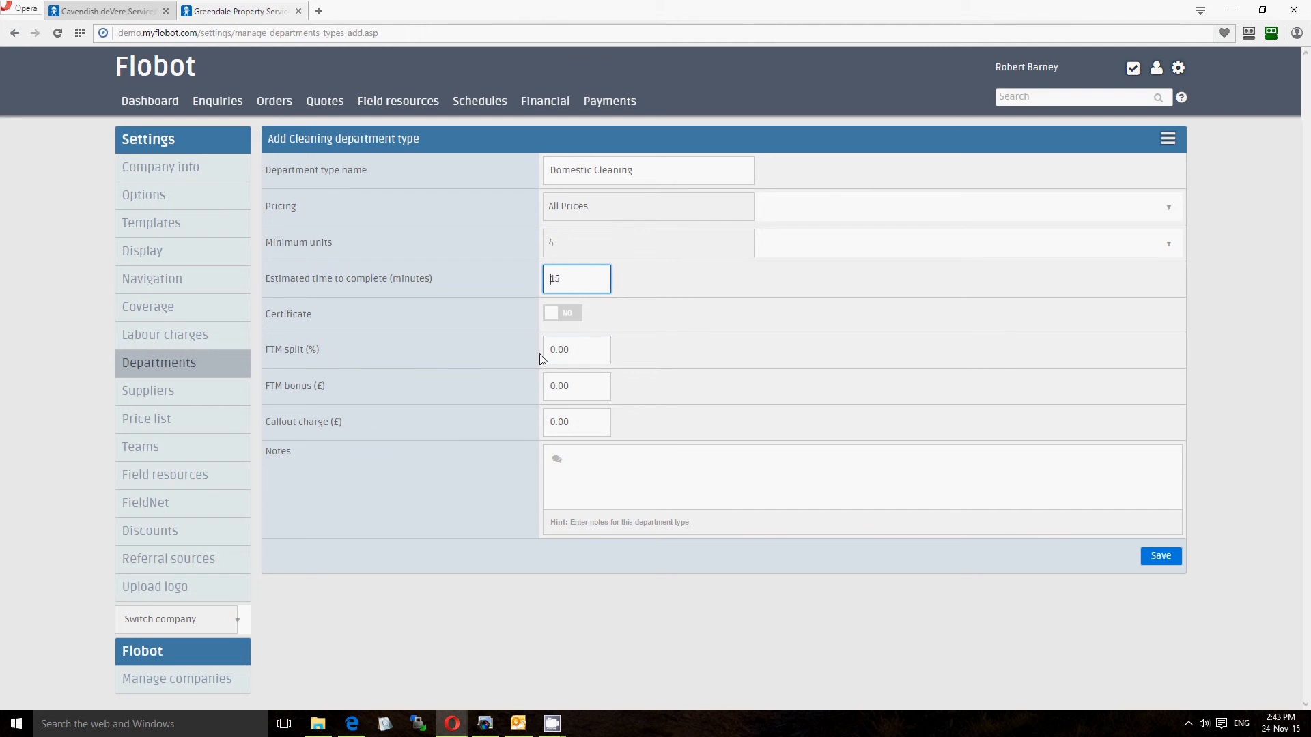
click(576, 349)
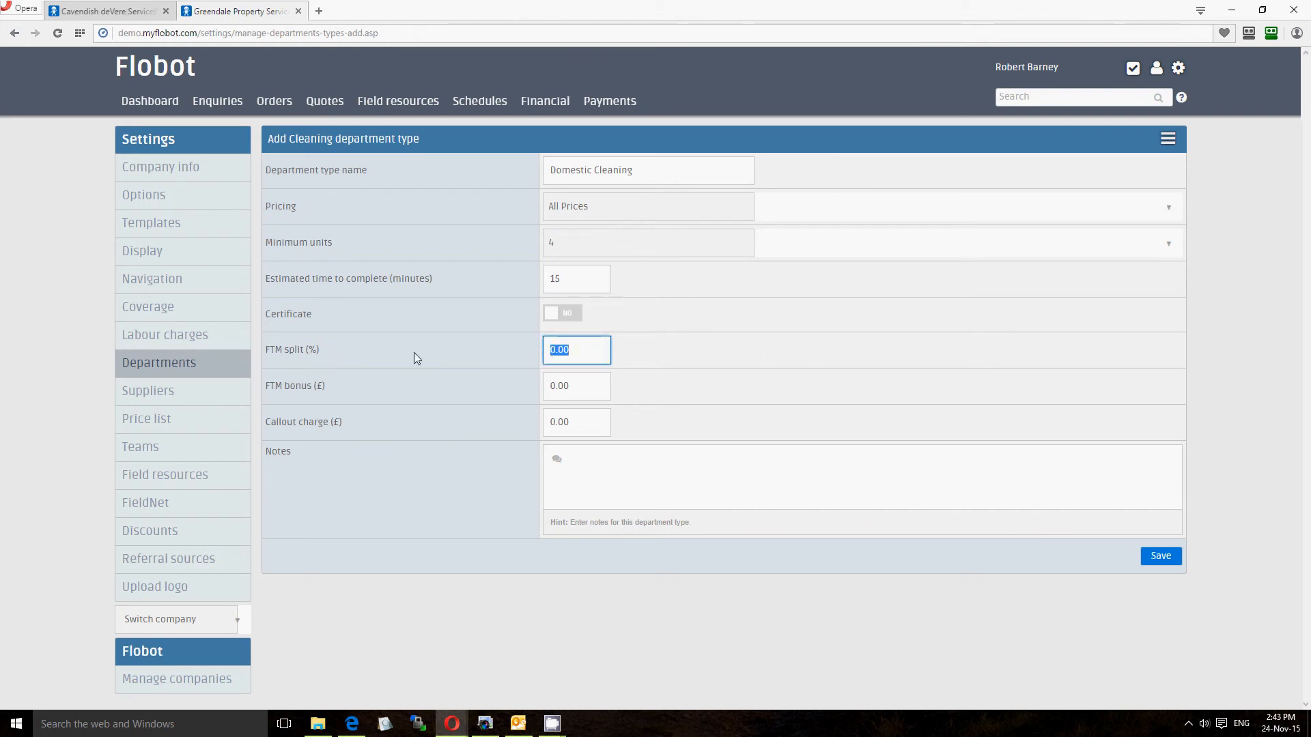
mouse_move(759, 361)
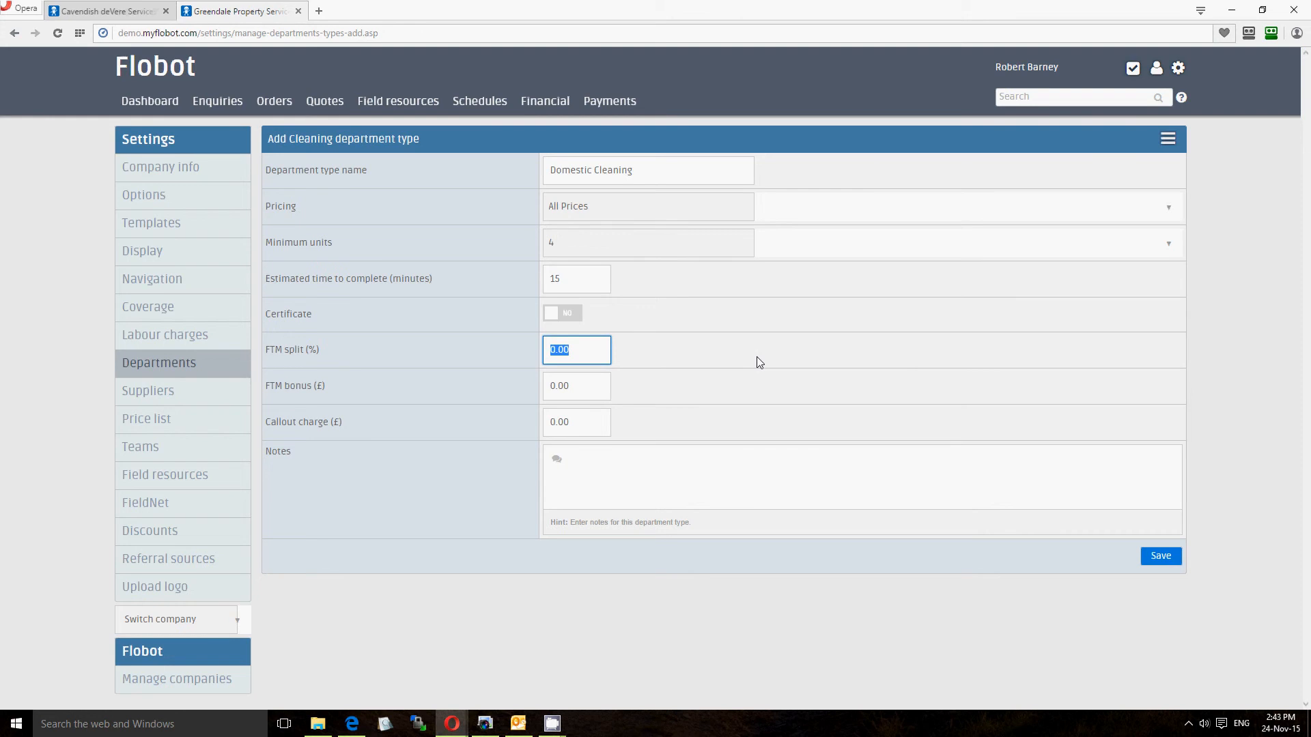
mouse_move(352, 398)
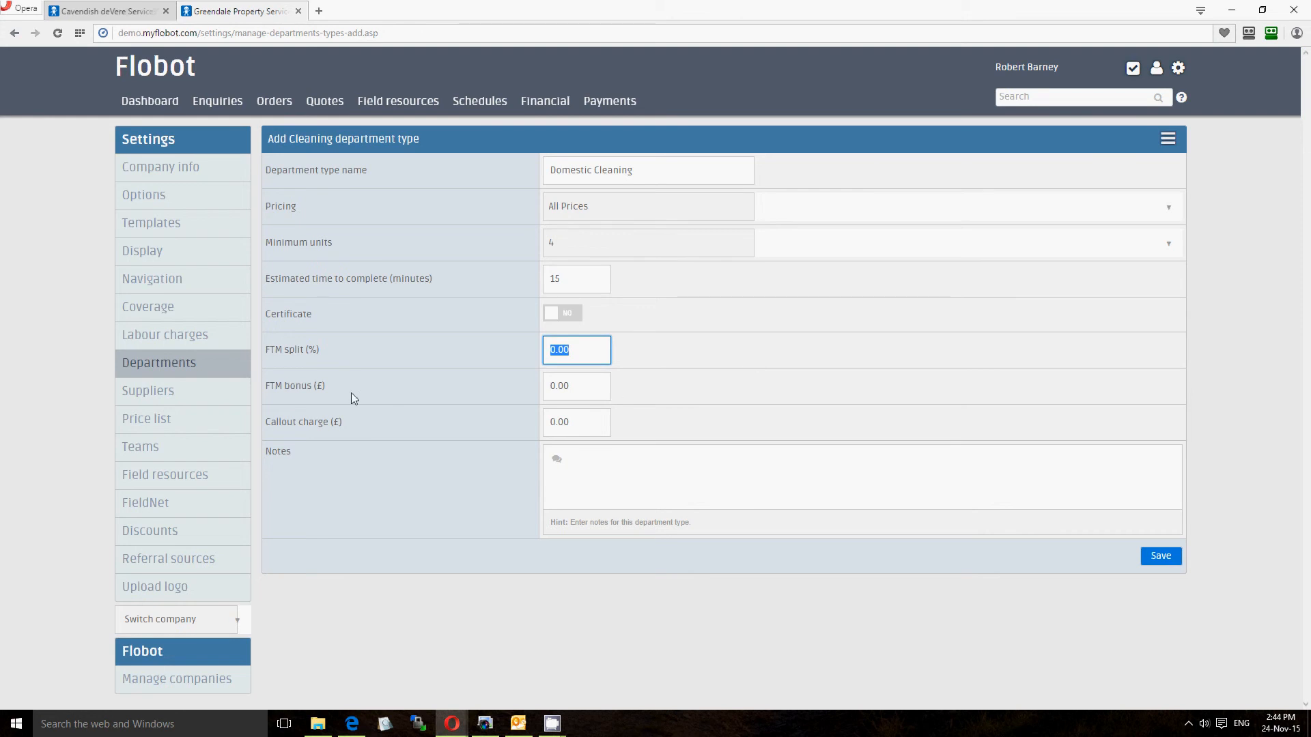
click(644, 497)
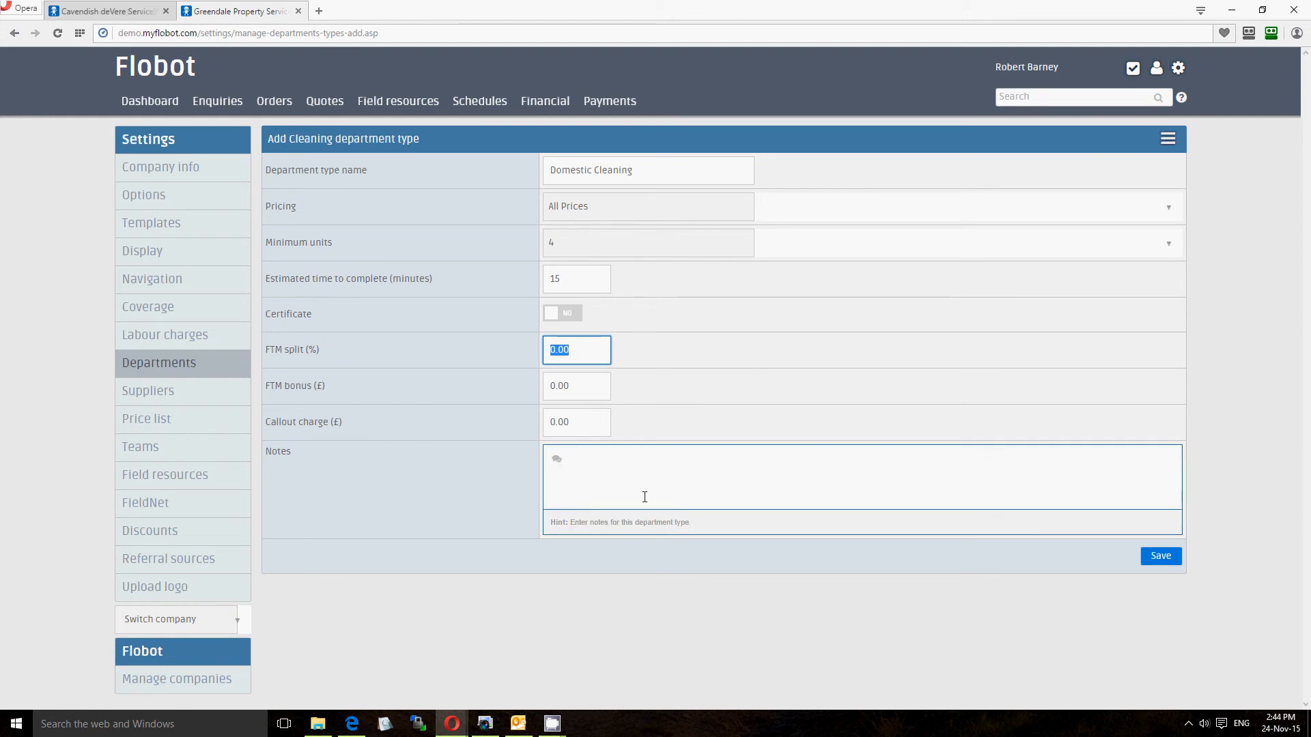
click(576, 421)
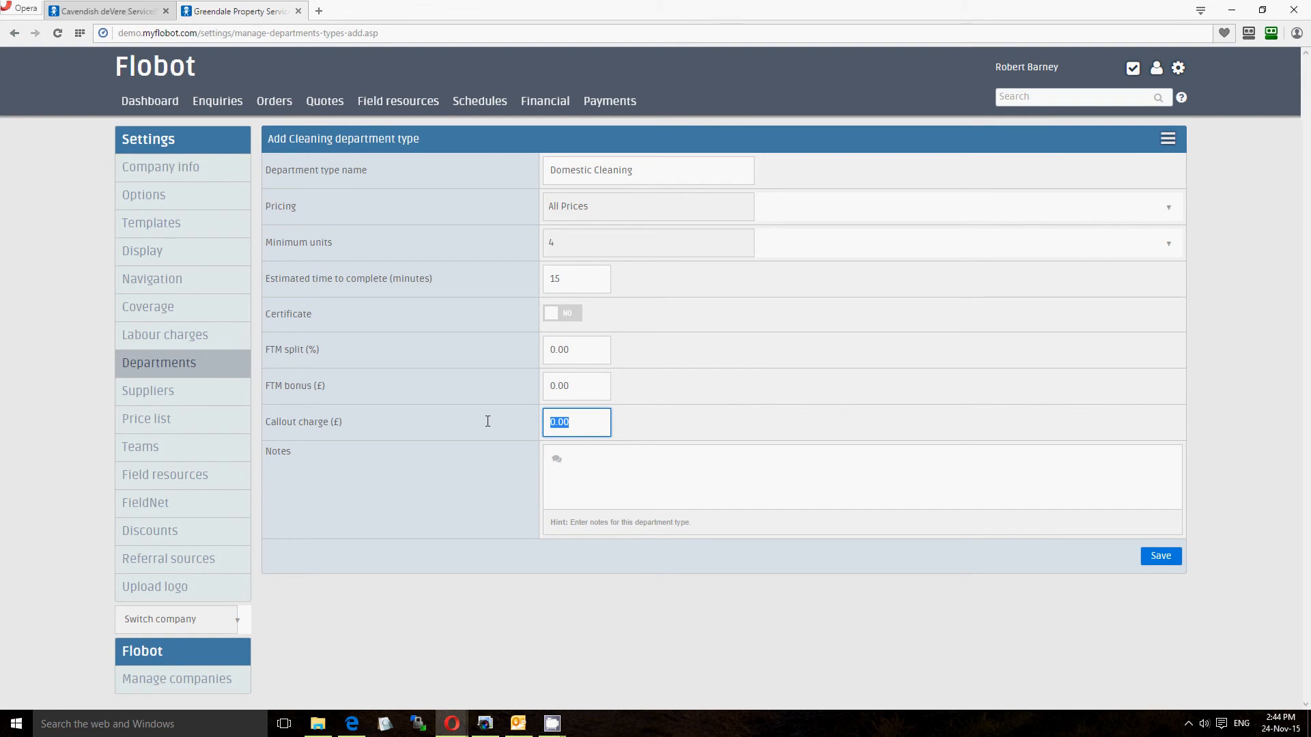
mouse_move(718, 431)
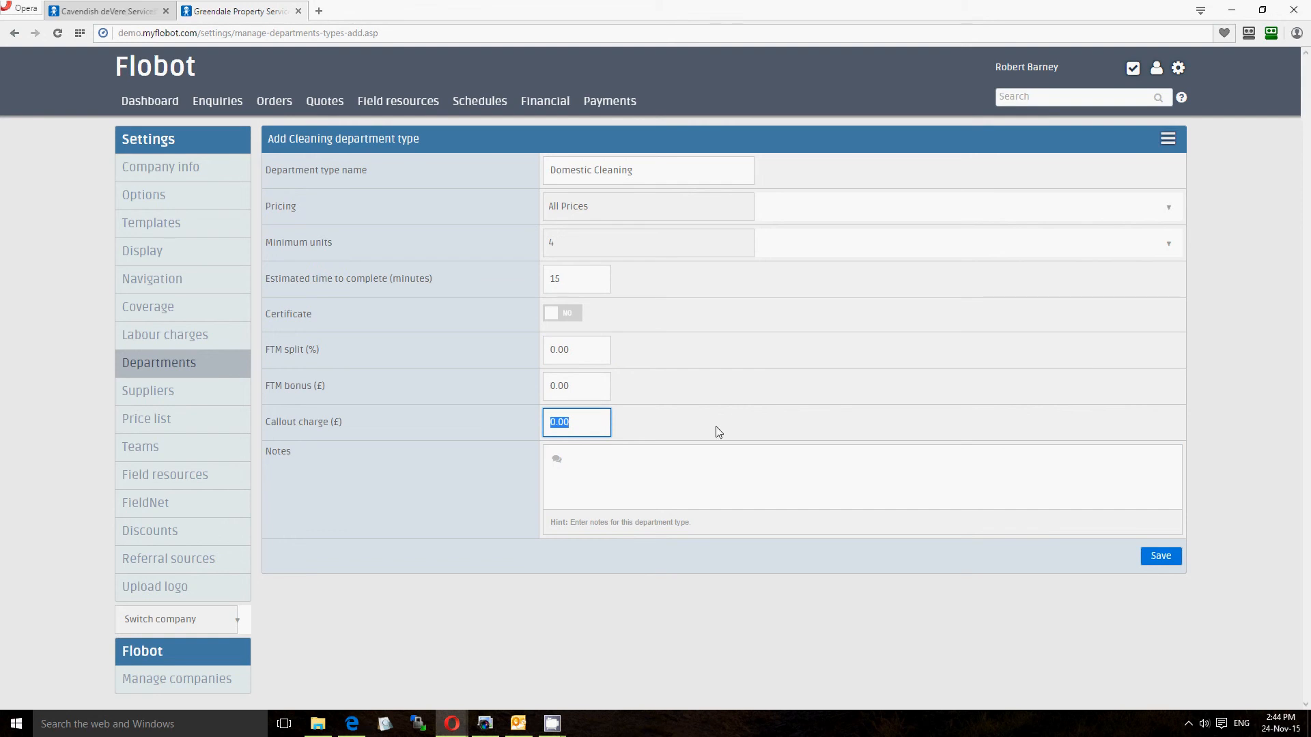
click(1161, 555)
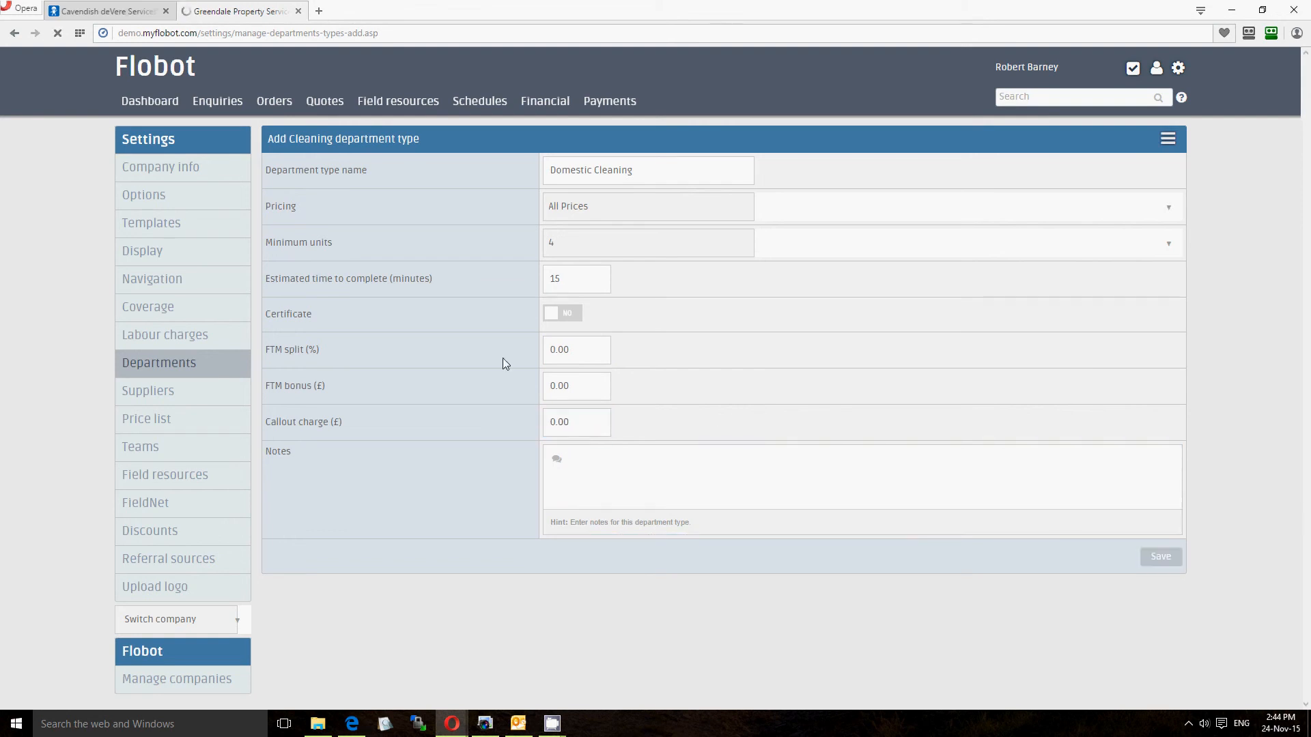
Step: Add a Commercial Cleaning type with All Prices and minimum units 4, and save it
click(1160, 557)
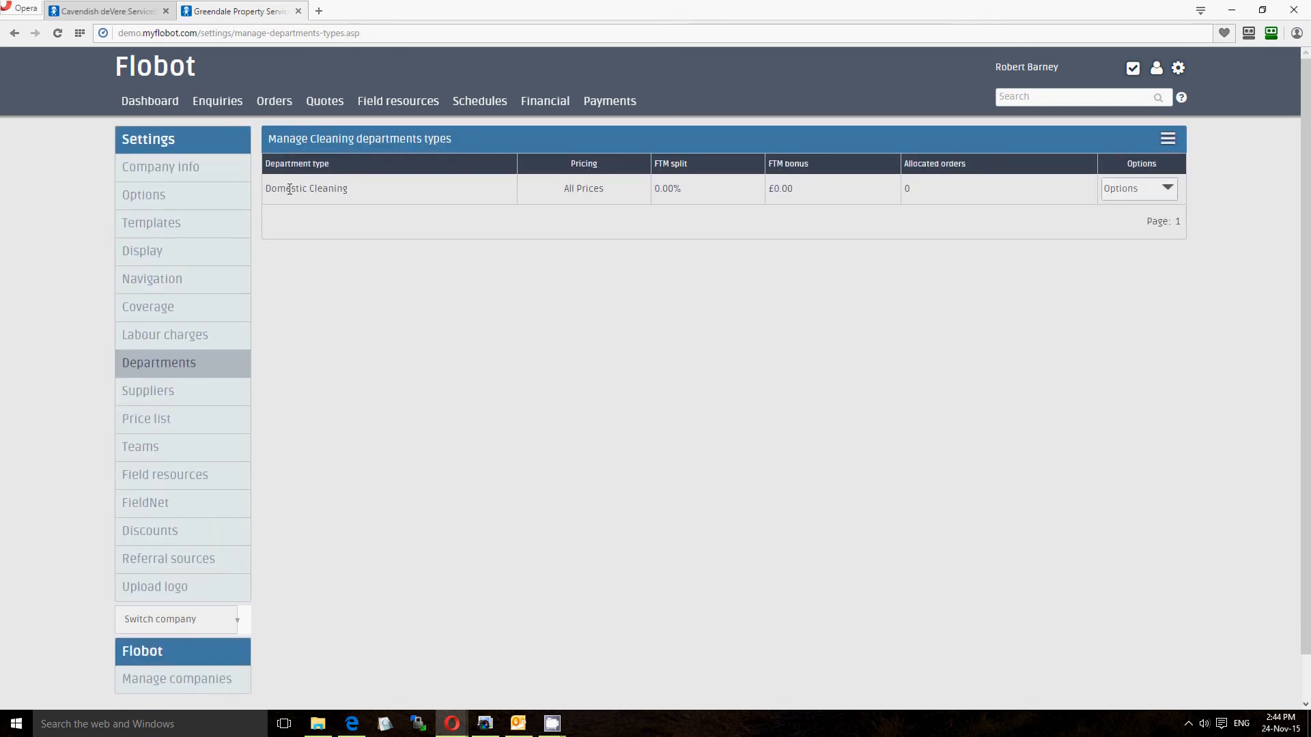
click(1158, 188)
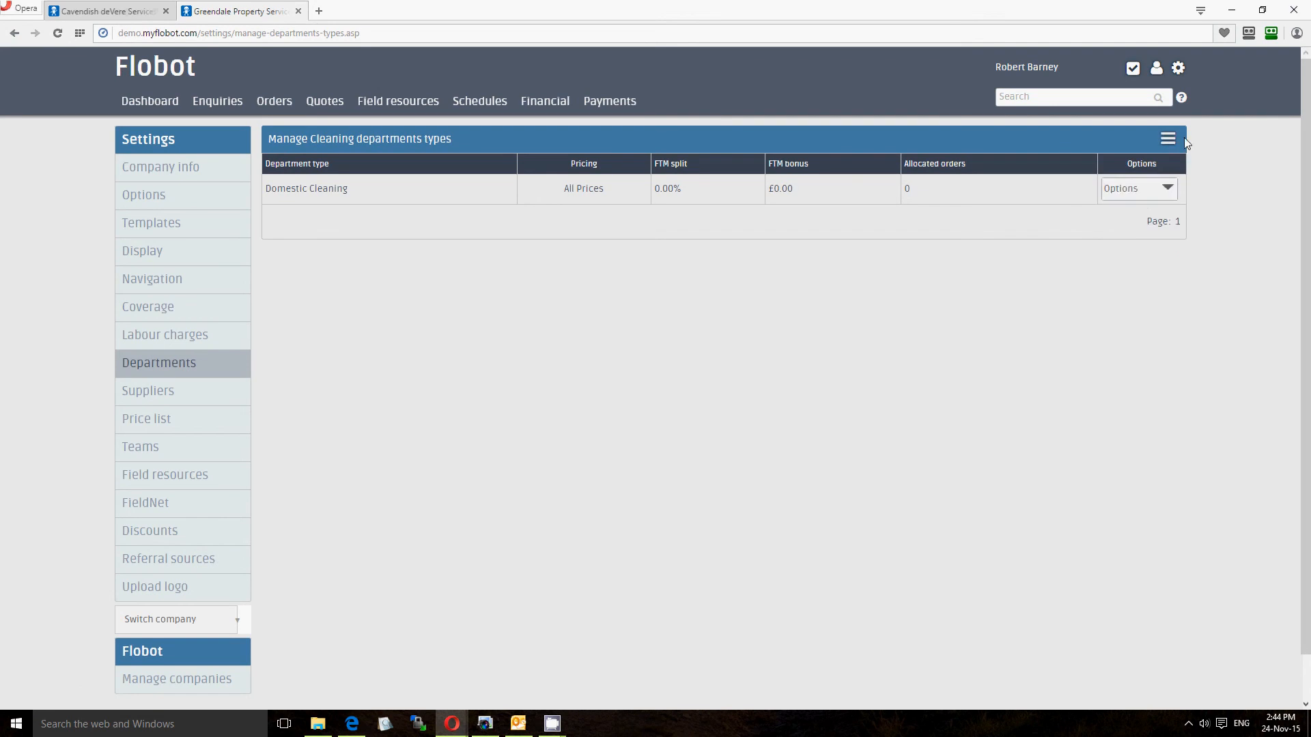
mouse_move(1125, 185)
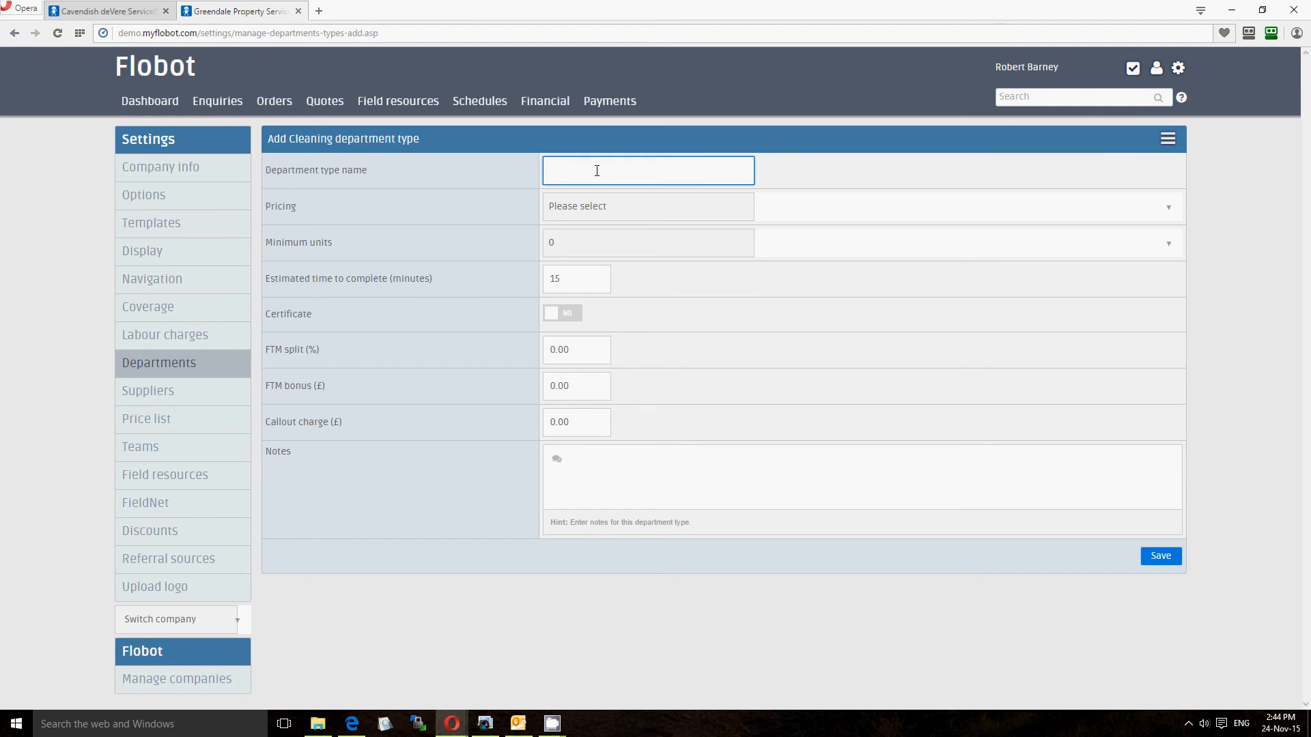
text(Commercial Cleaning)
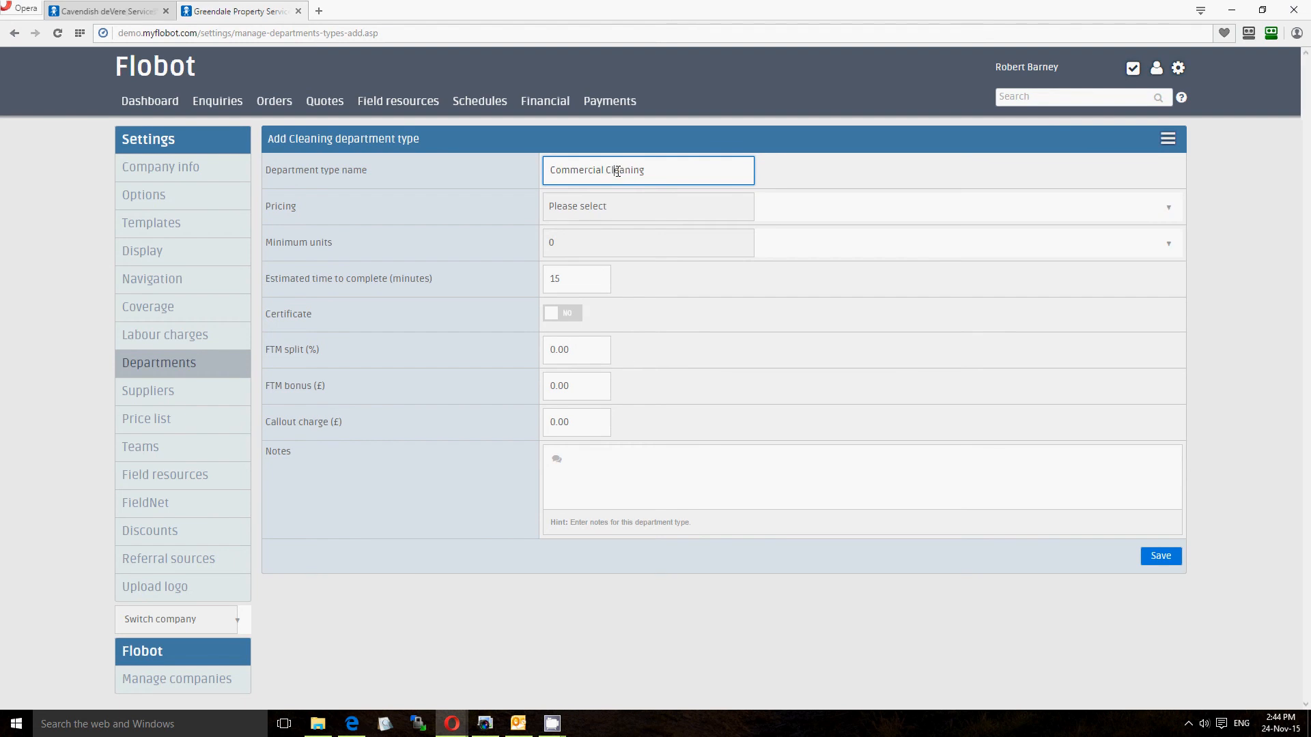
click(647, 206)
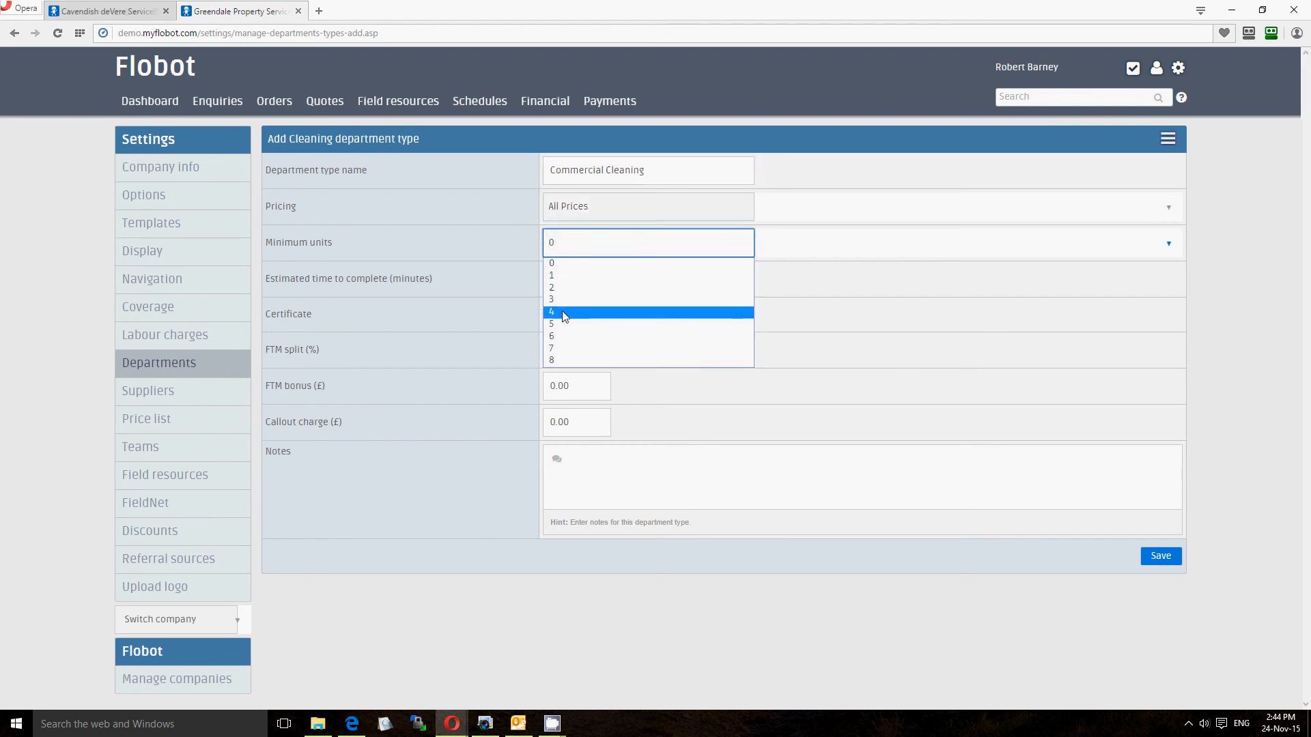
click(562, 312)
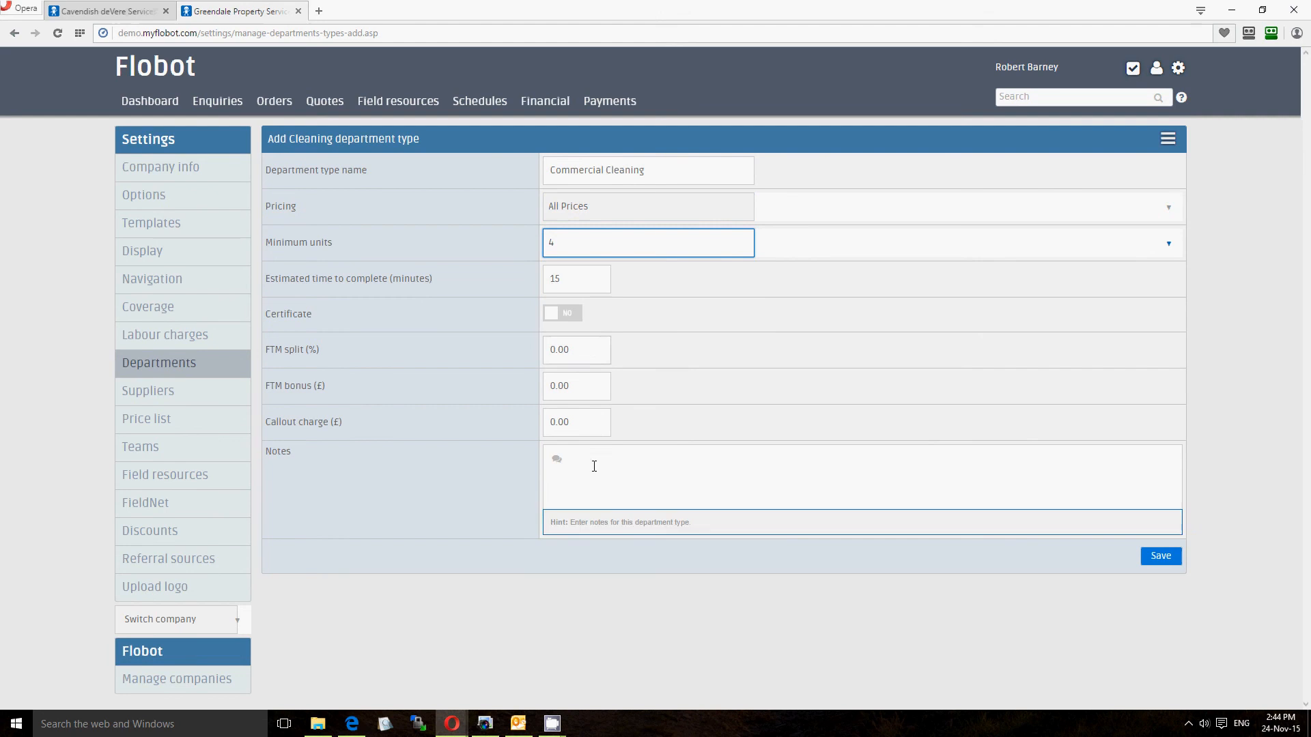
click(1160, 556)
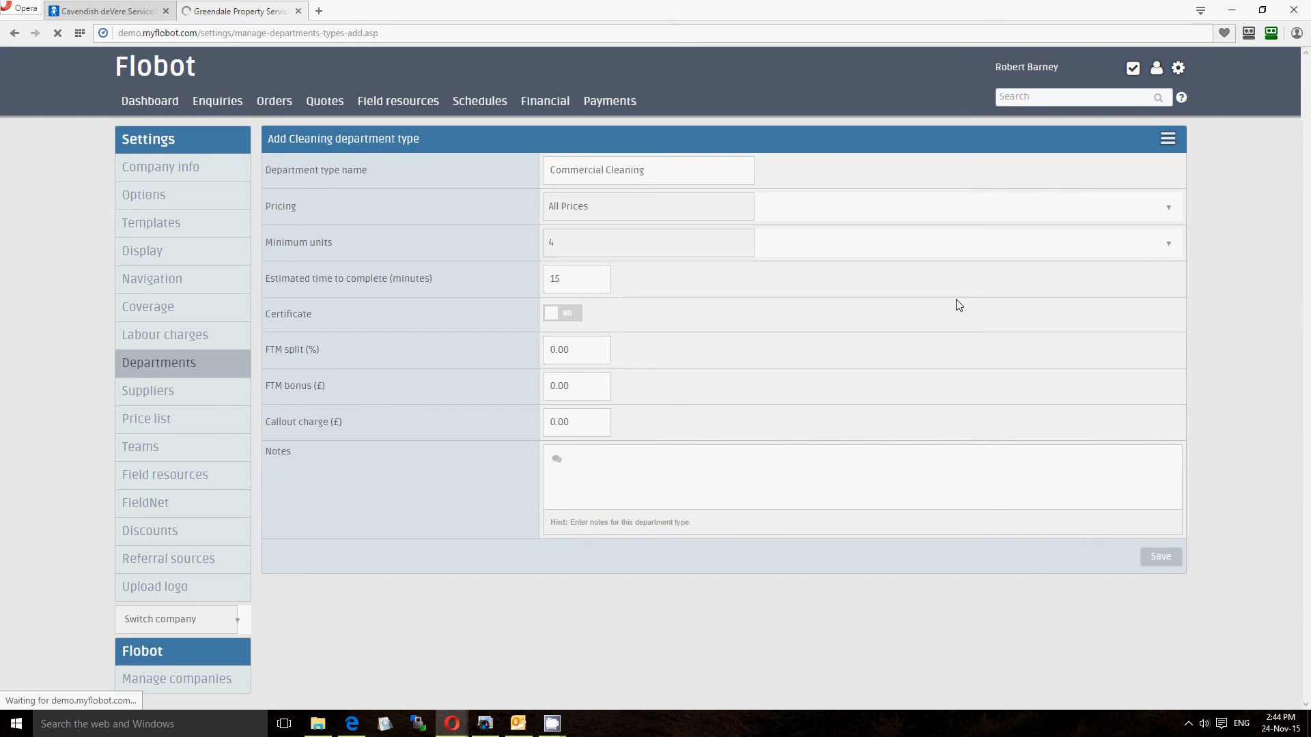
Step: Add a Window Cleaning type with All Prices and minimum units 4, and save it
click(1160, 557)
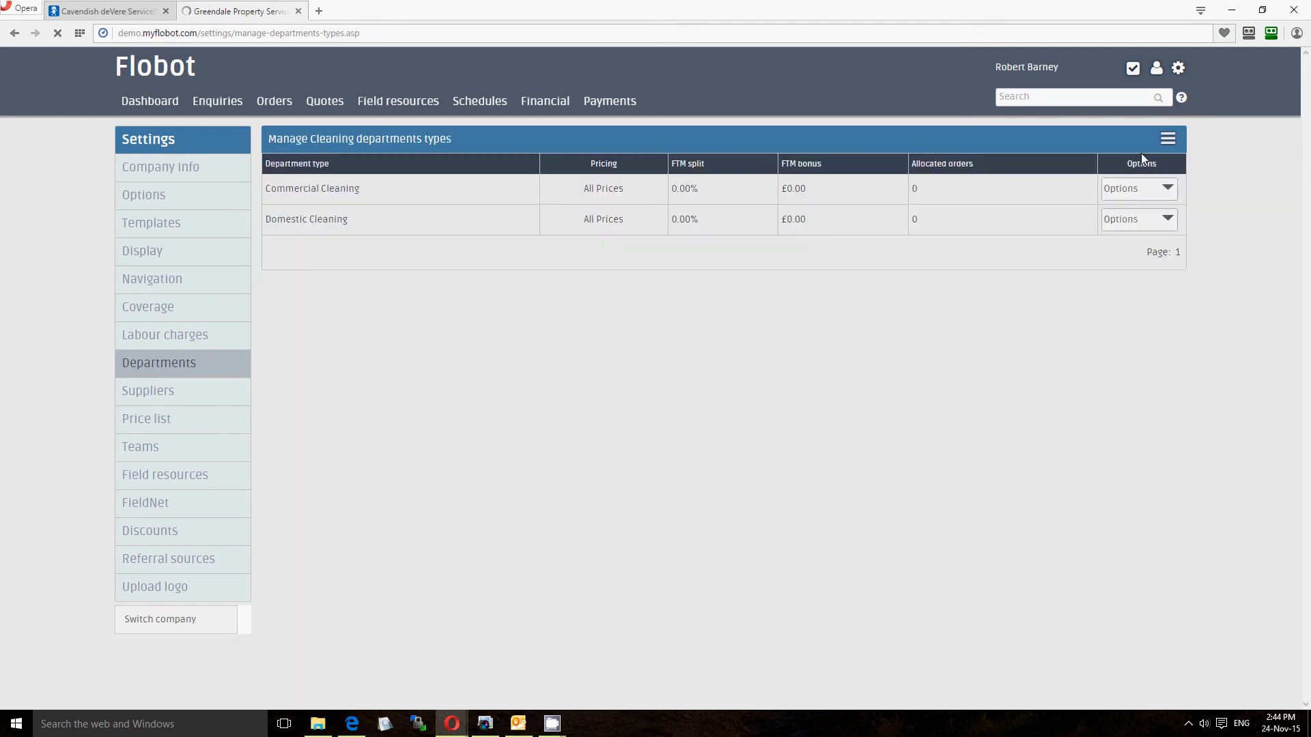
click(175, 620)
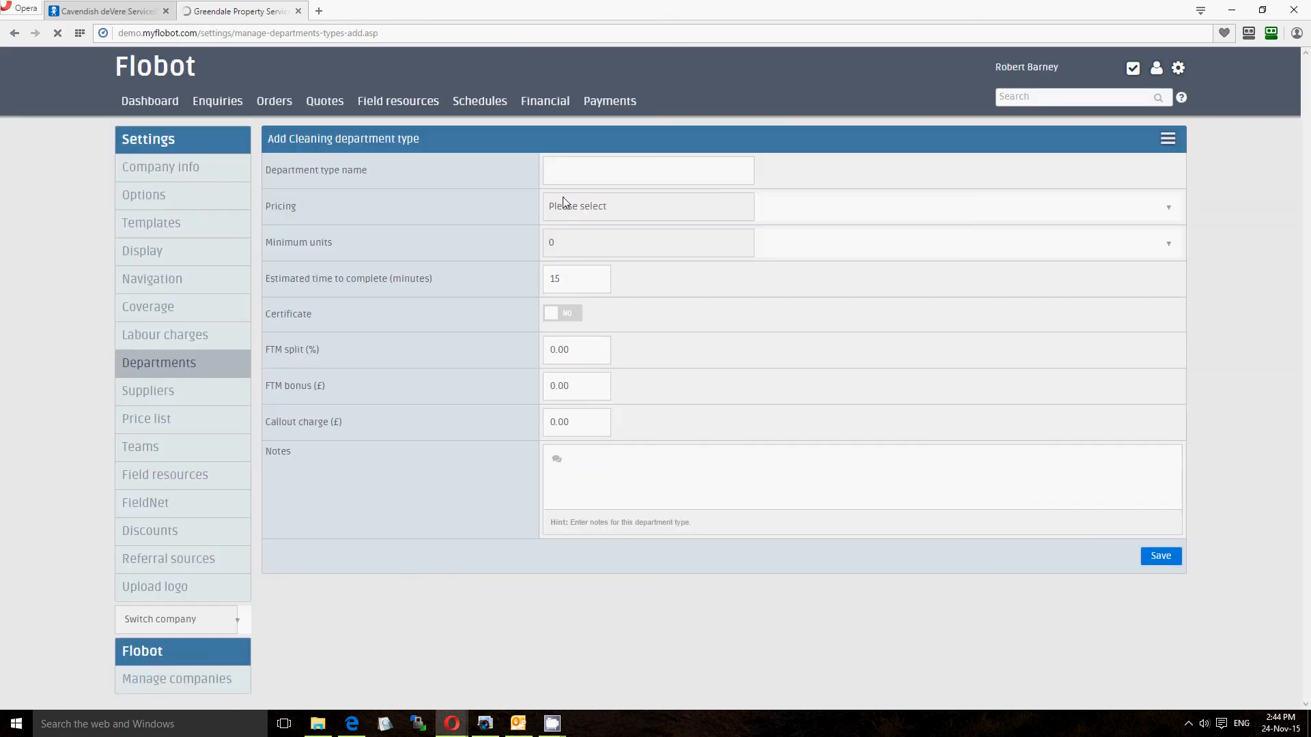
text(Window Cleaning)
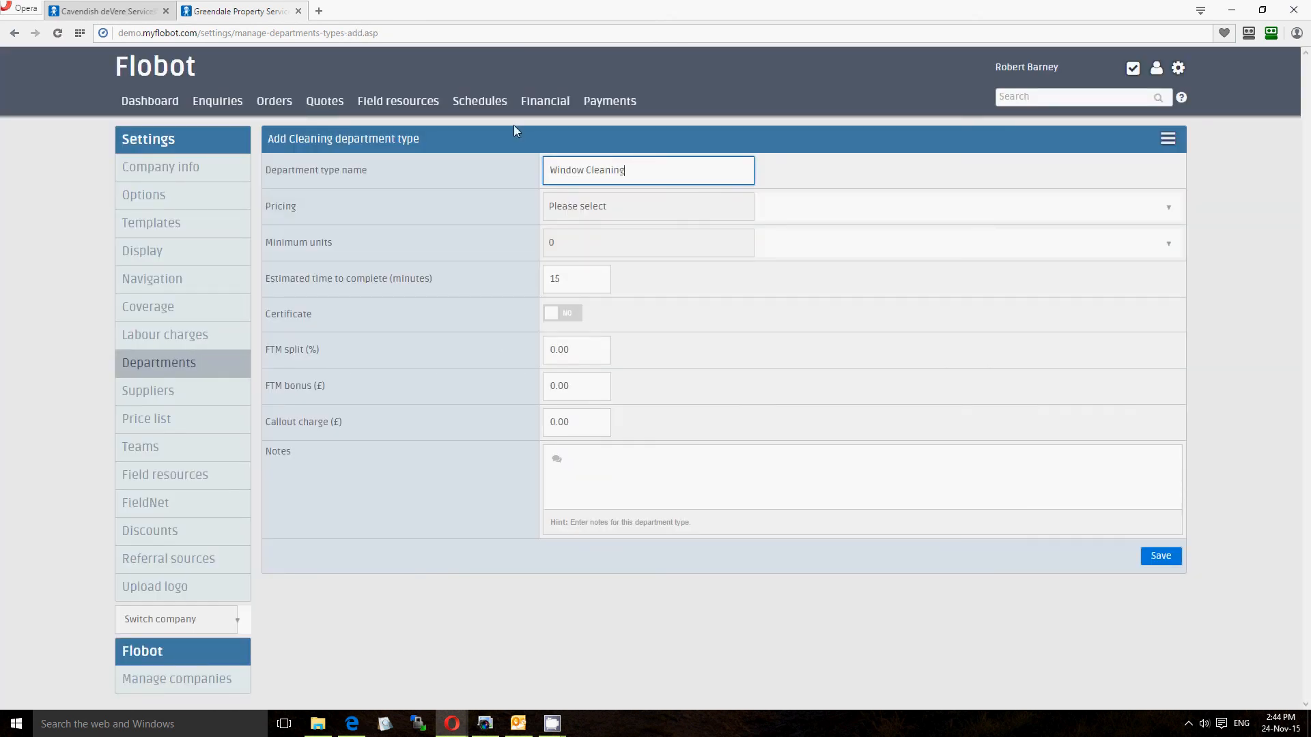
click(647, 206)
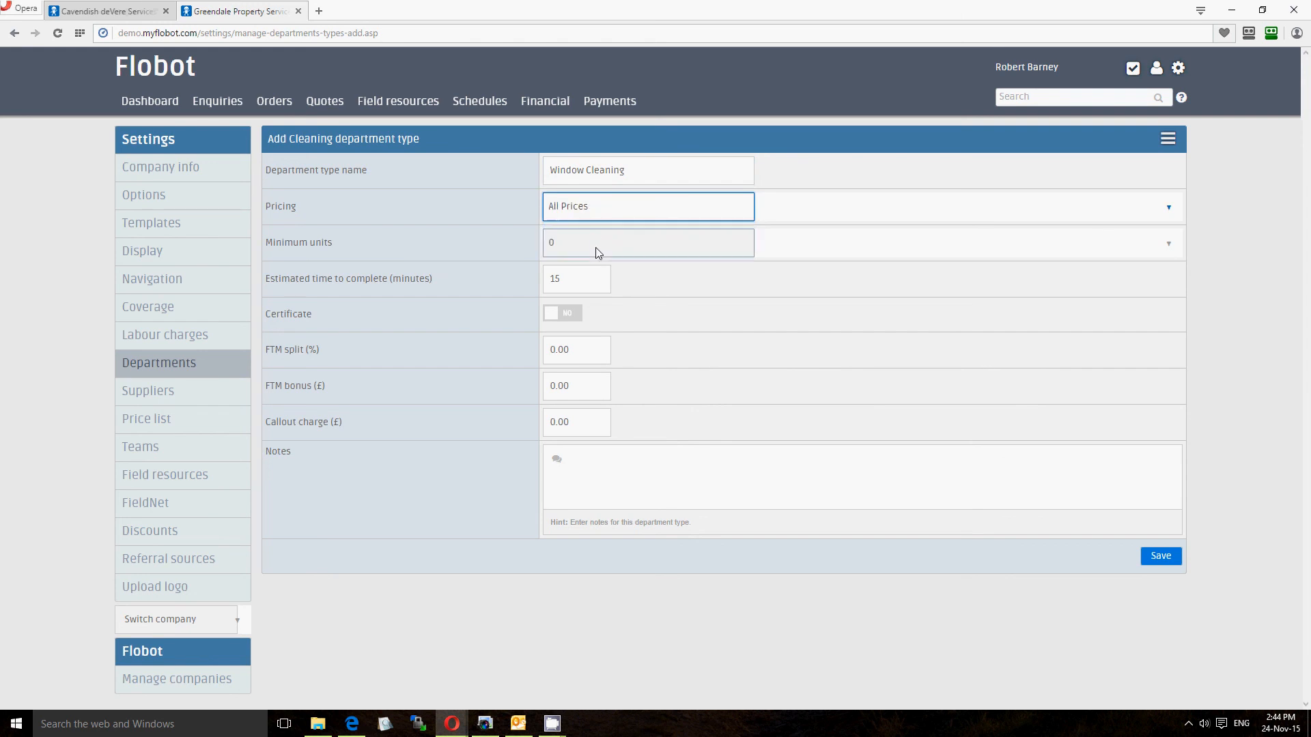
text(4)
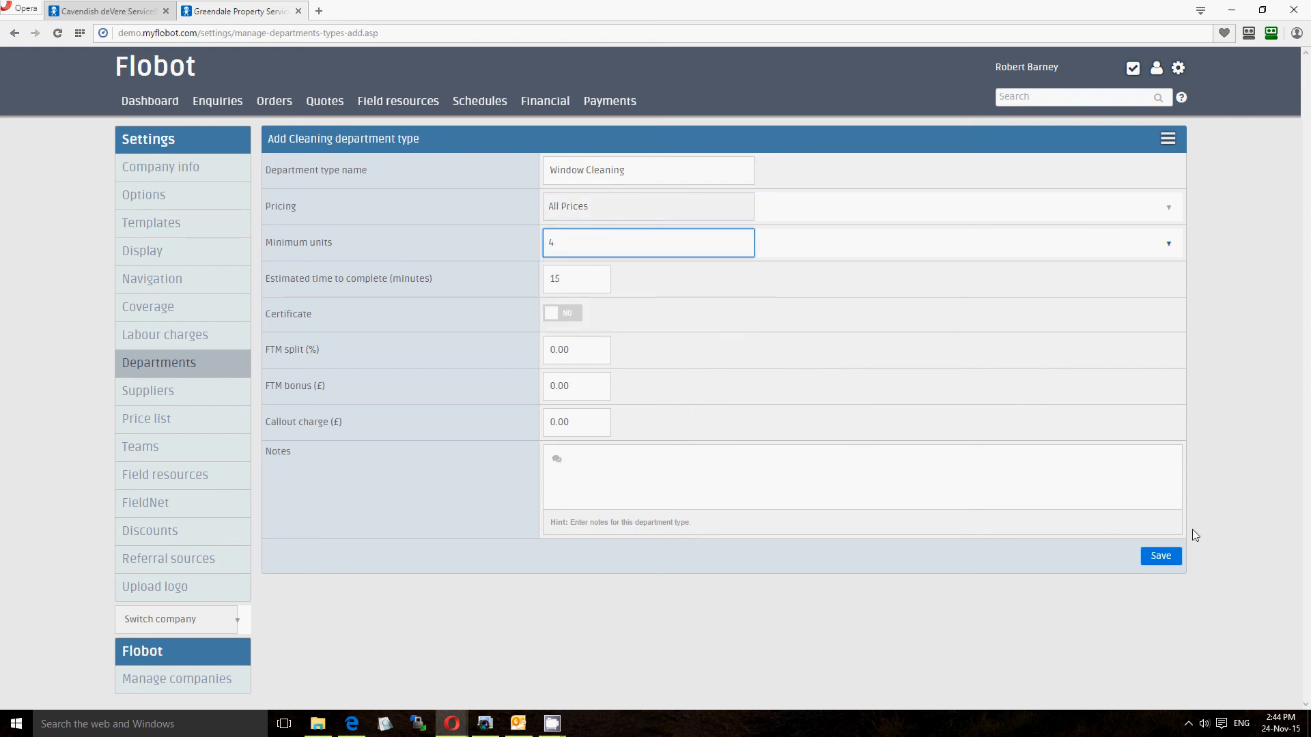
click(1160, 555)
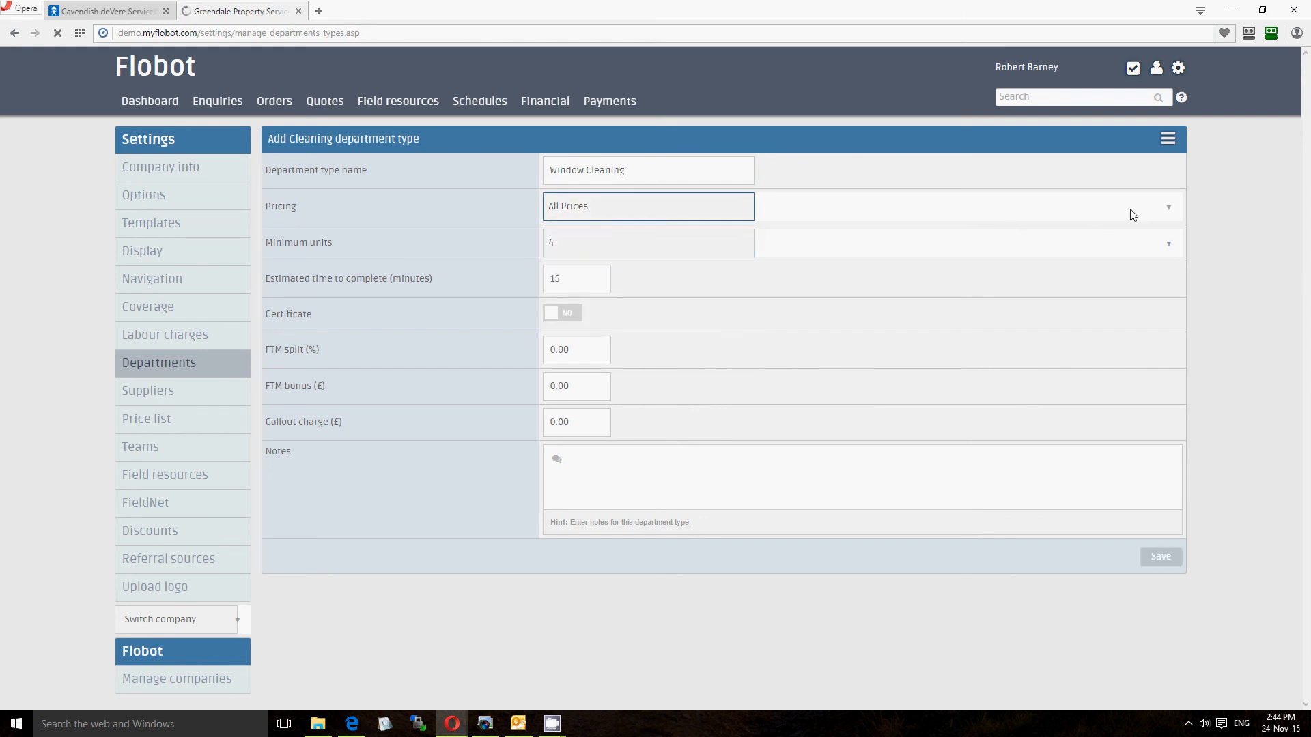
click(1160, 557)
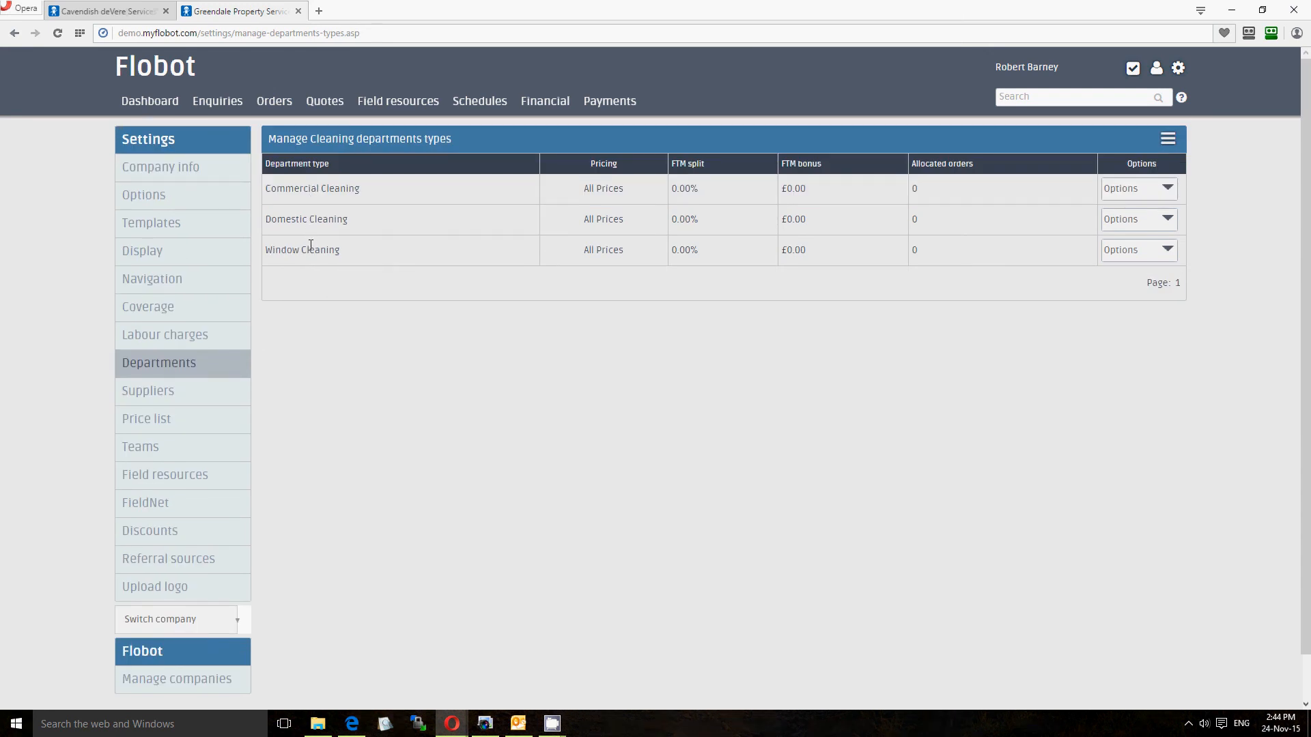
Step: From the Enquiries list, start a new enquiry via Add enquiry
click(218, 101)
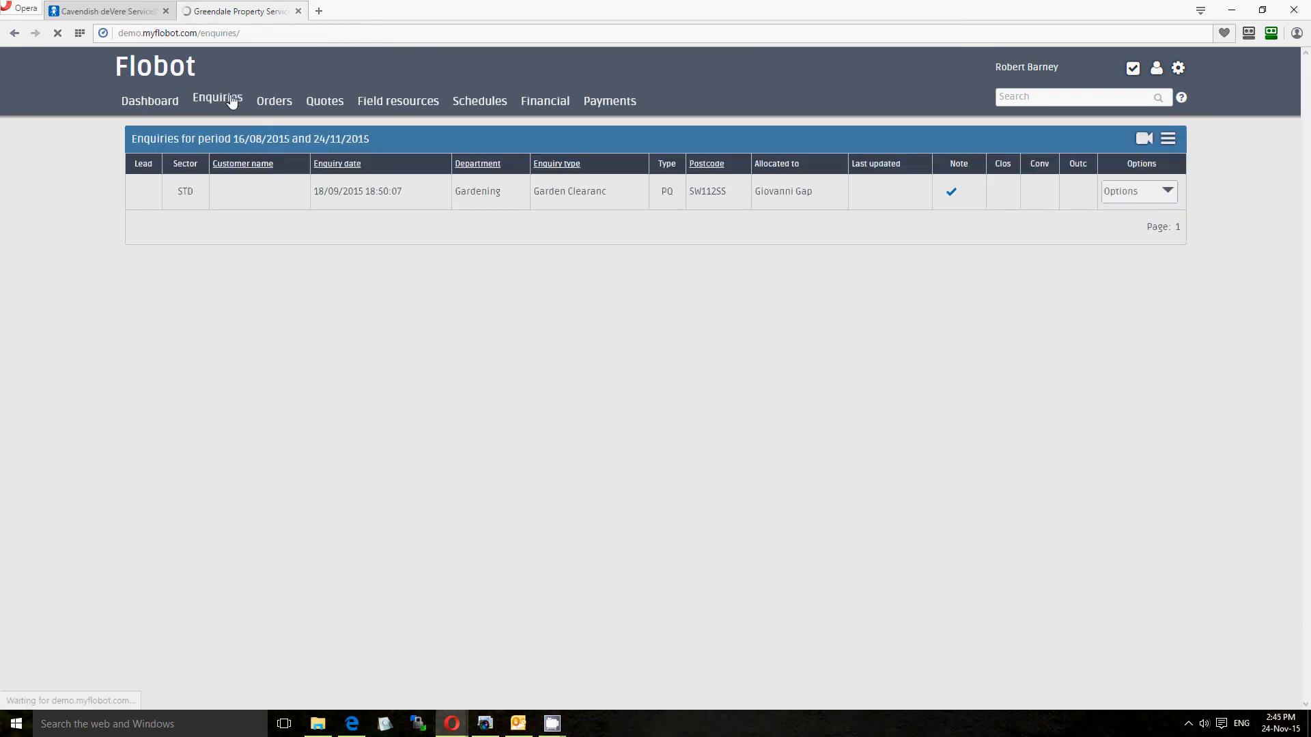
click(1166, 138)
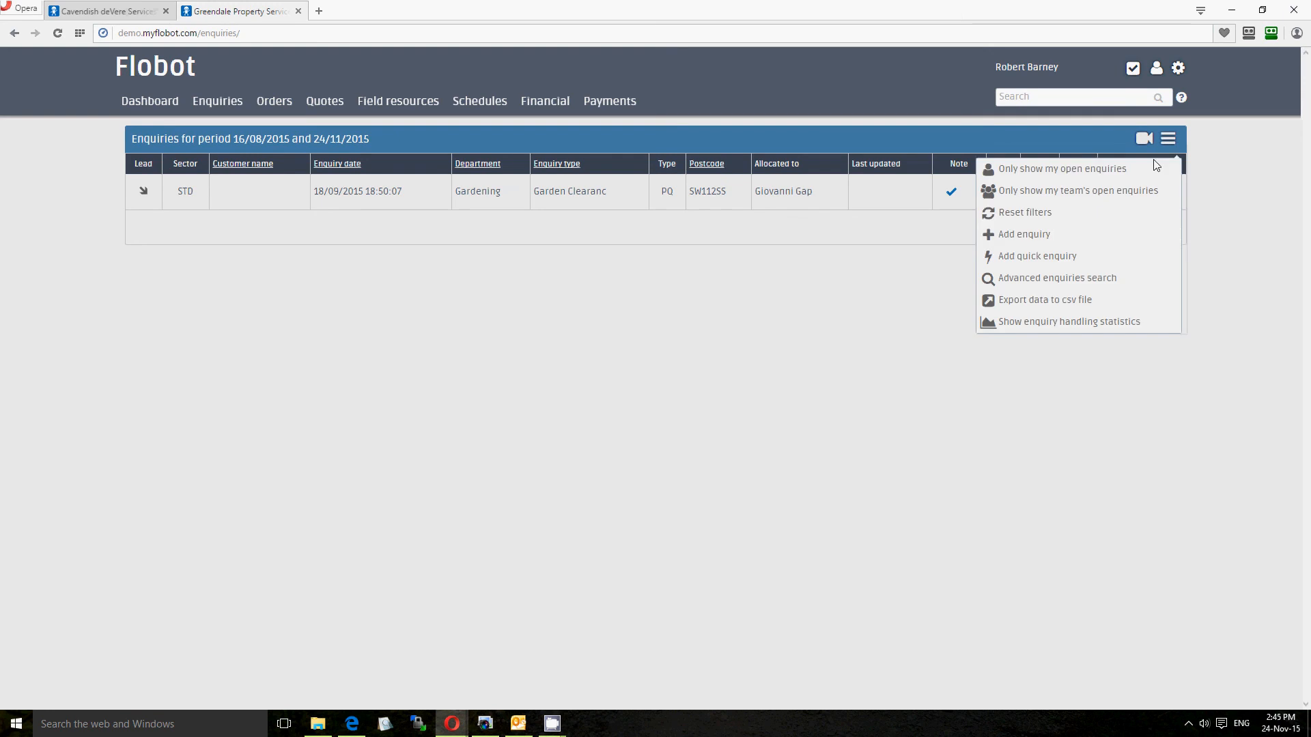
click(1024, 234)
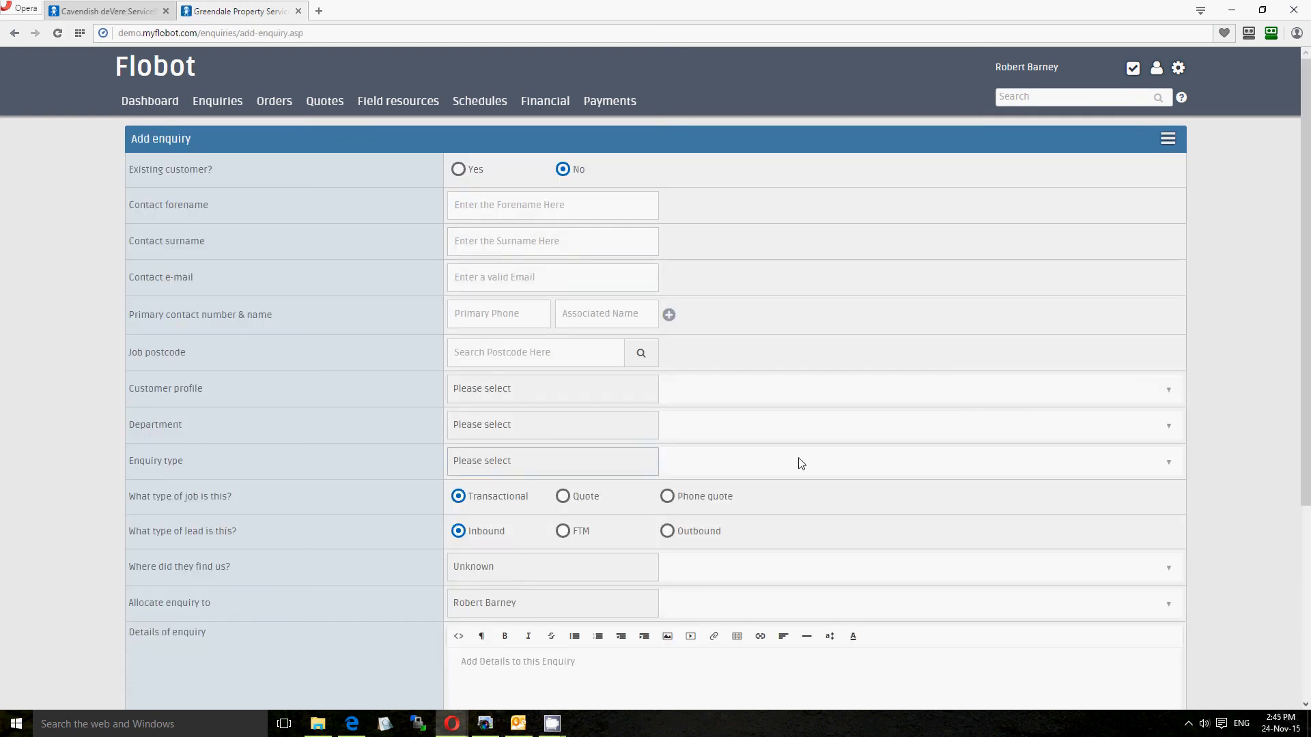
Step: Choose Cleaning as the enquiry's department, leaving the enquiry type unselected
click(552, 150)
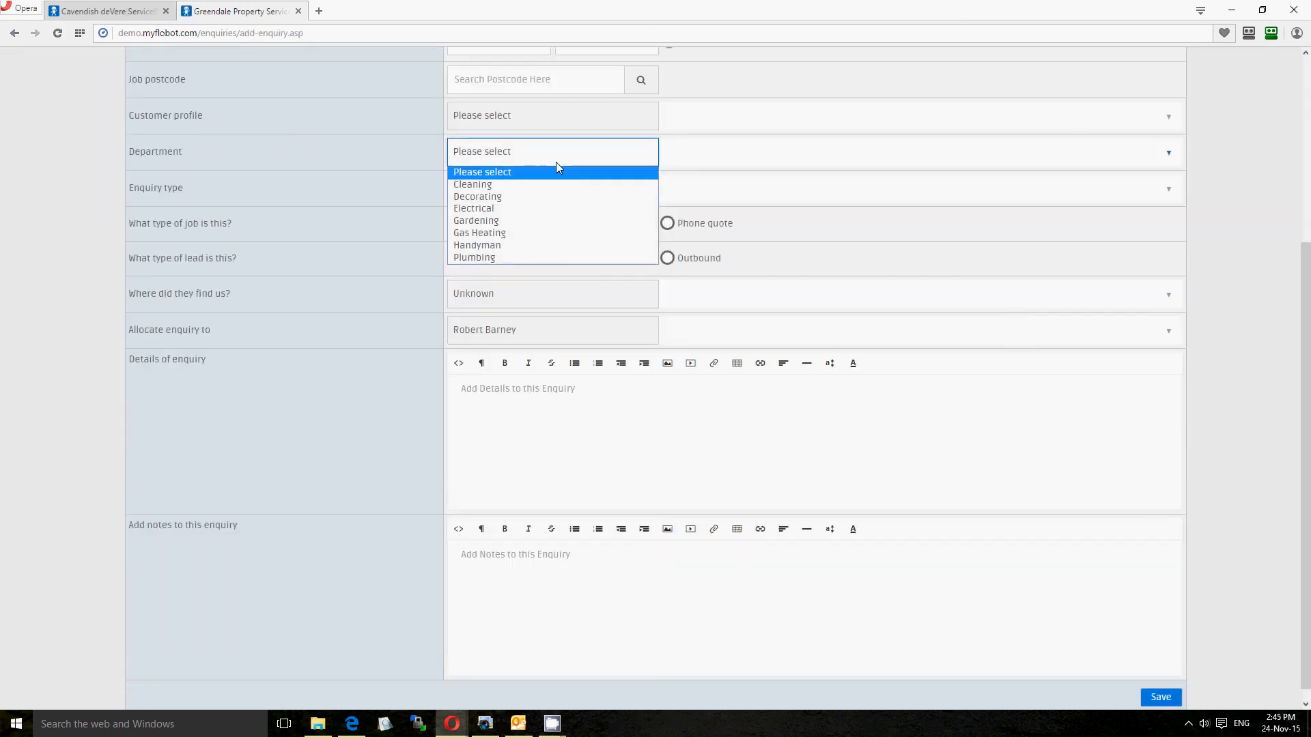
click(472, 184)
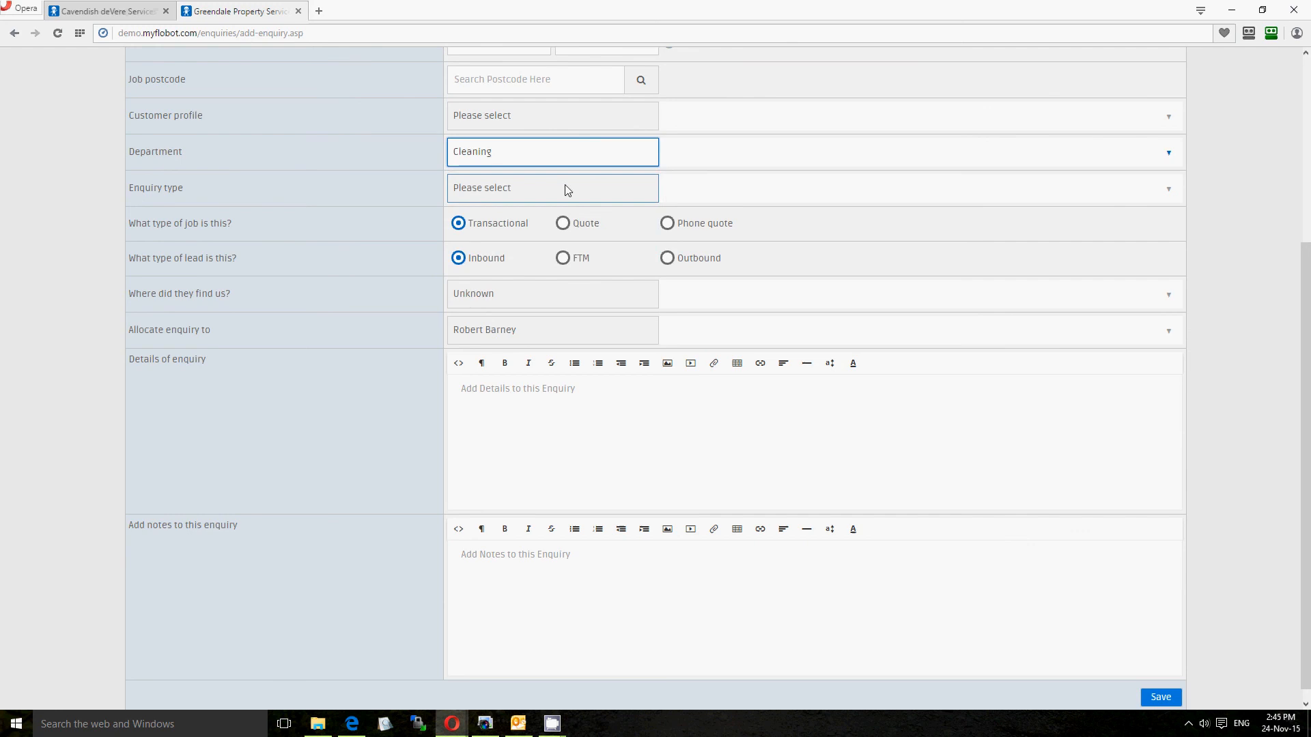
click(552, 187)
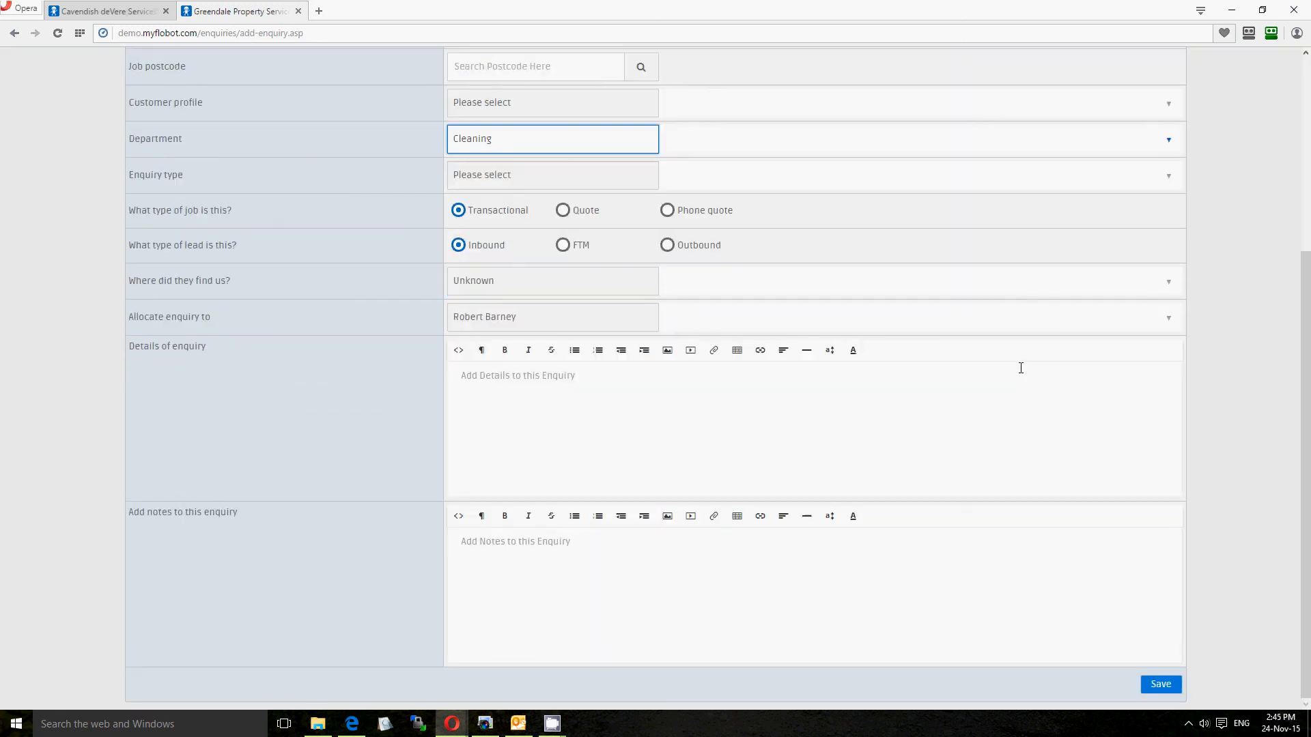
scroll(up, 3)
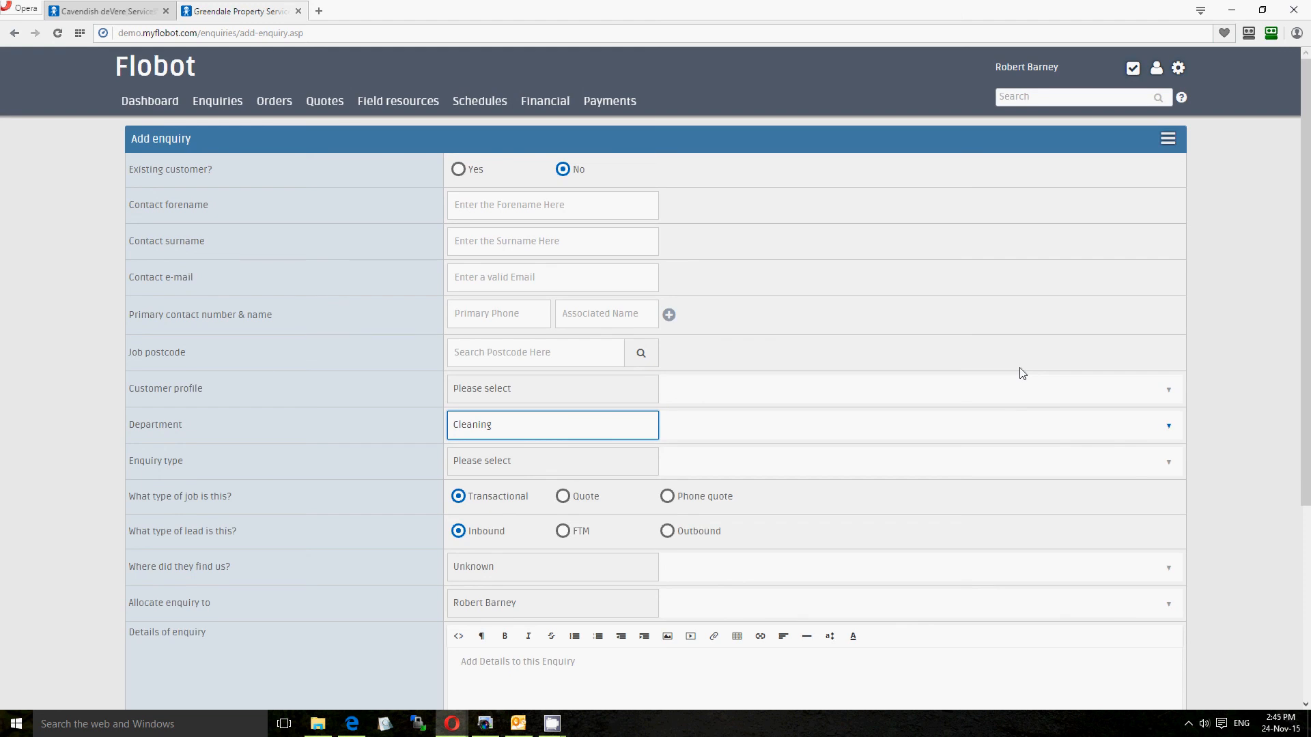